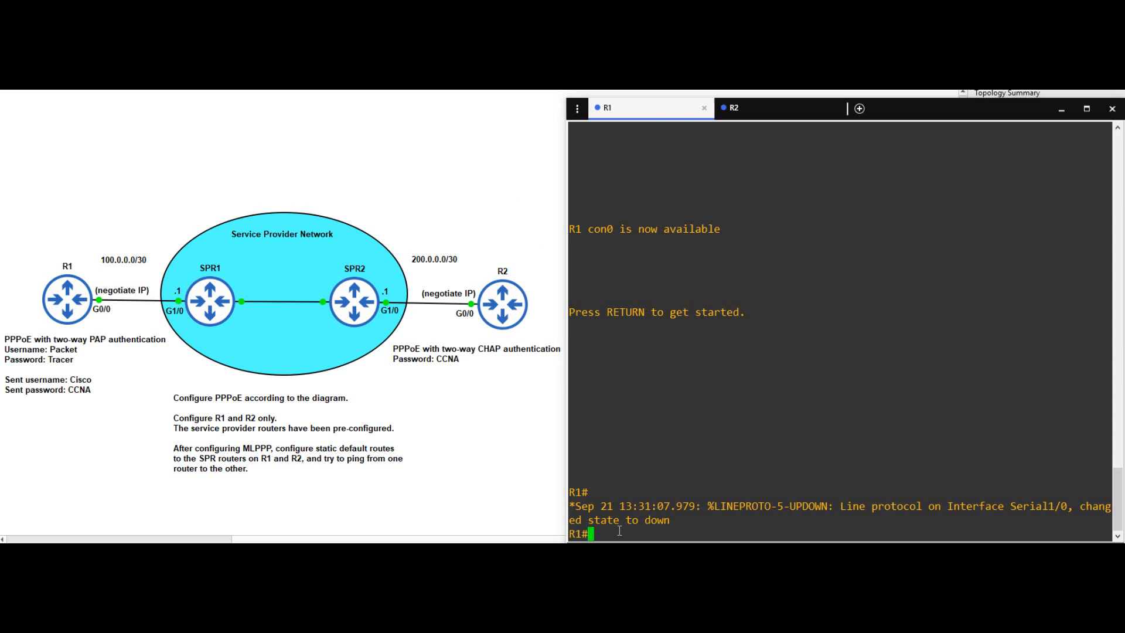
{"action": "mouse_move", "coordinate": [476, 464]}
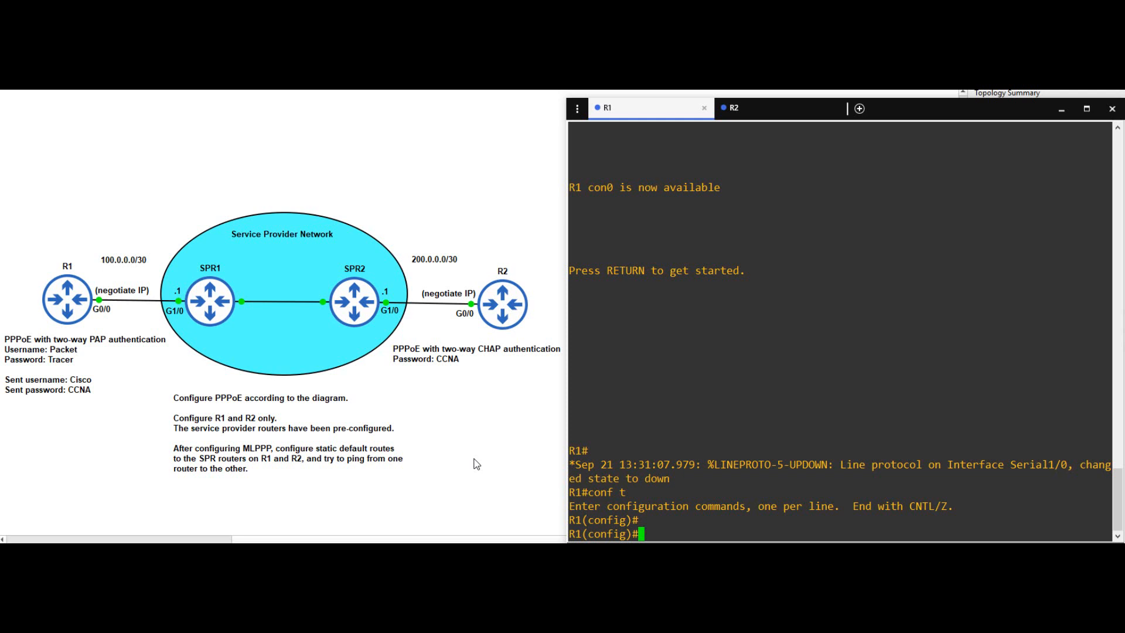
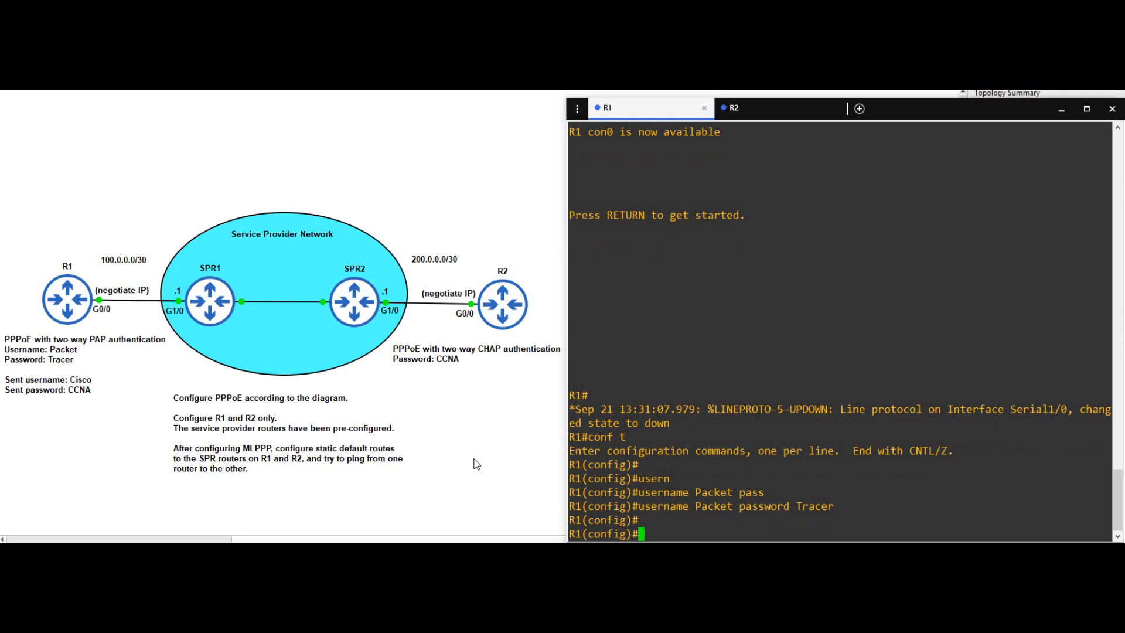
Create Dialer 1 with MTU 1492, PPP encapsulation and a PPP-negotiated IP address.
{"action": "type", "text": "int dialer 1"}
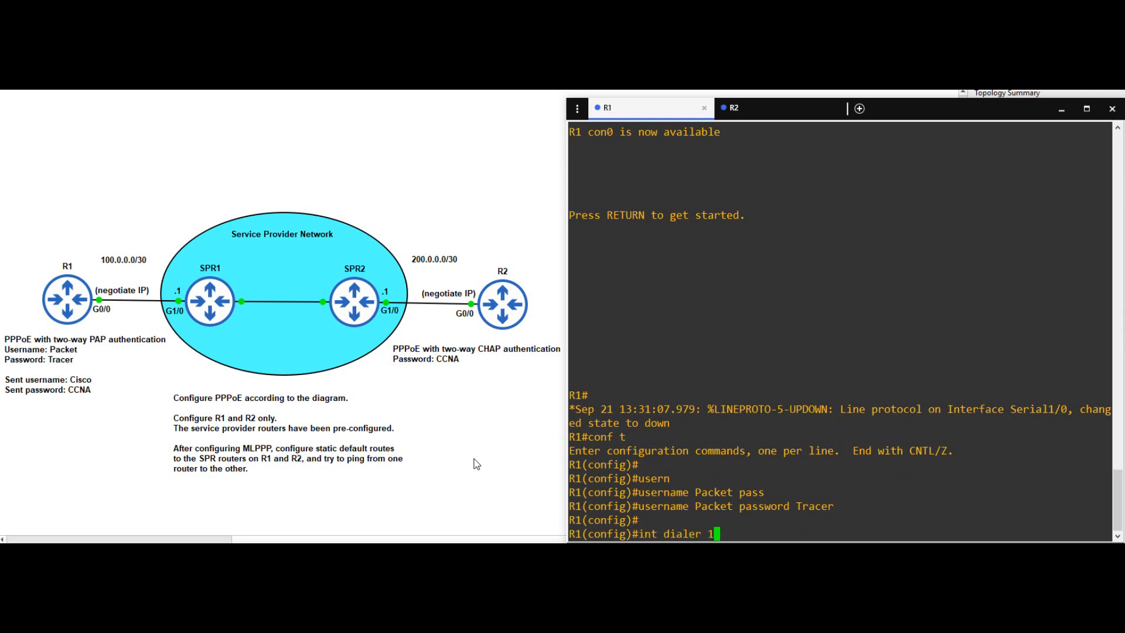
{"action": "key", "text": "Return"}
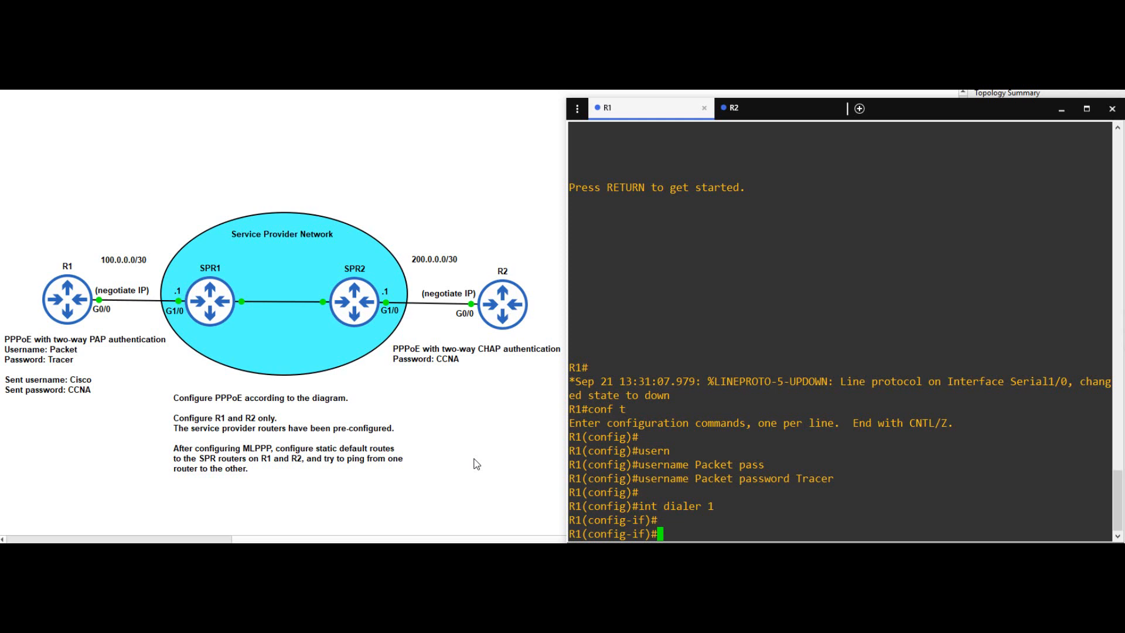
{"action": "type", "text": "mtu 1492"}
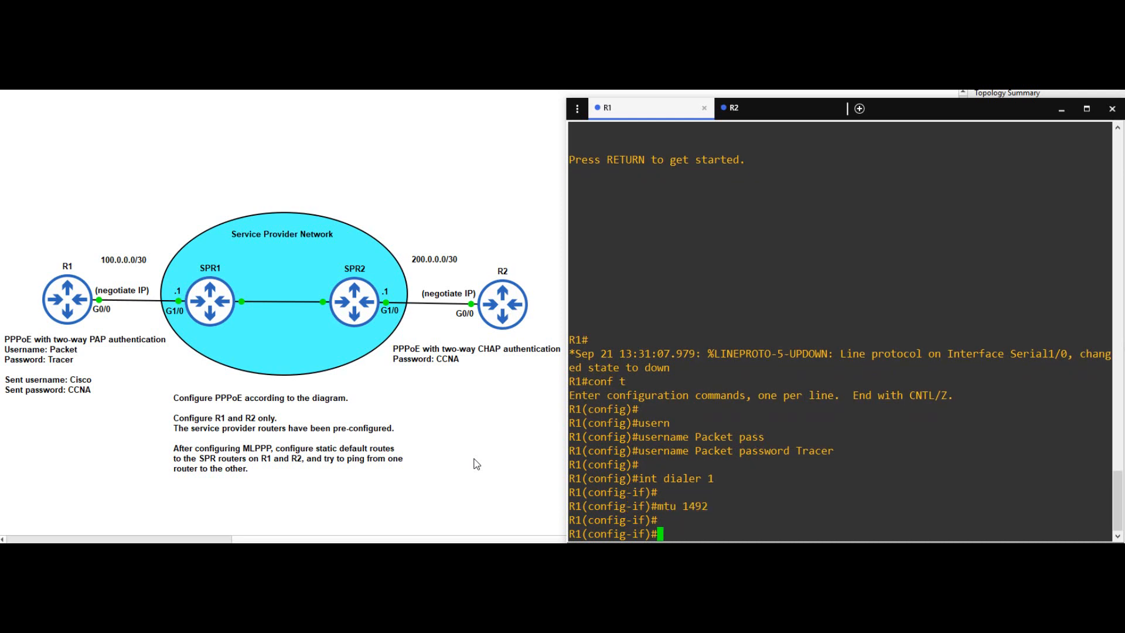
{"action": "type", "text": "encapsulation ppp"}
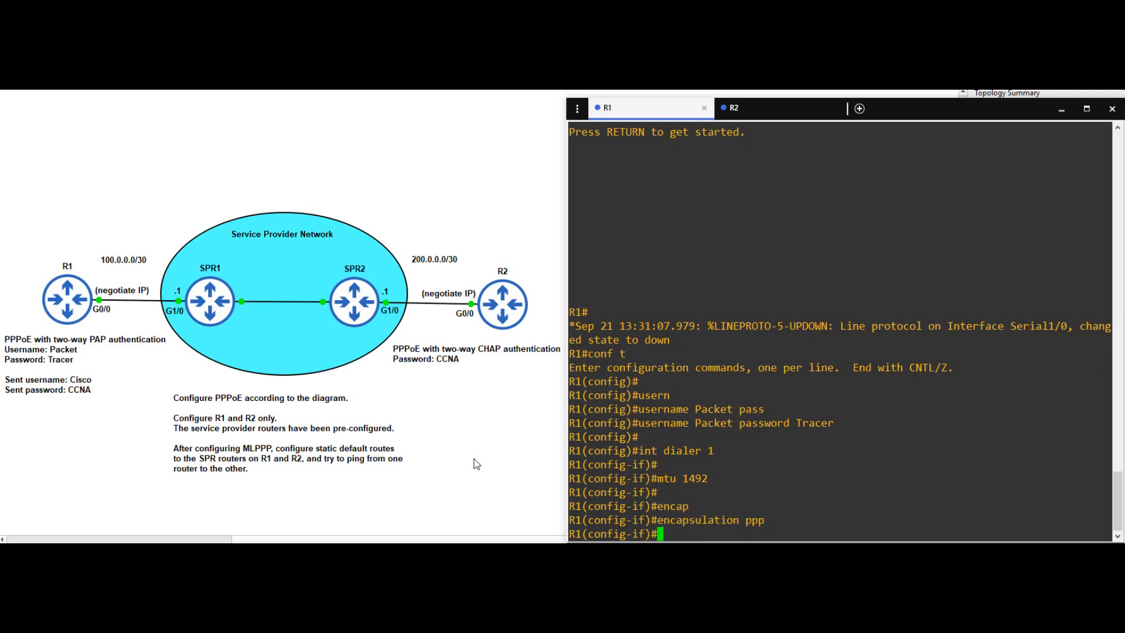
{"action": "scroll", "scroll_direction": "down", "scroll_amount": 3}
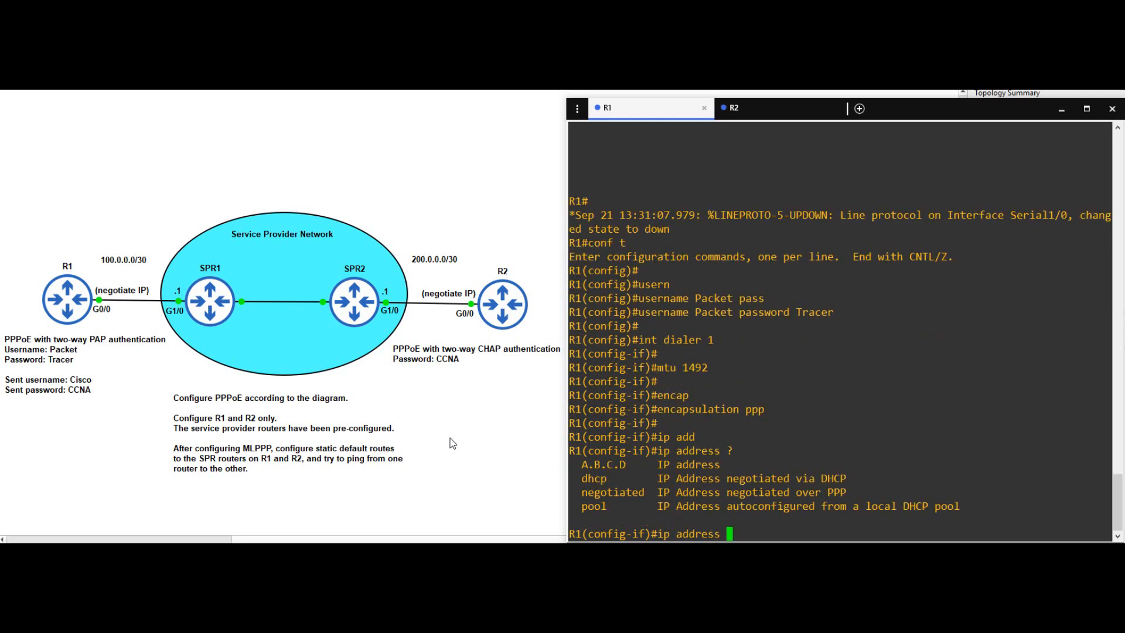
{"action": "double_click", "coordinate": [611, 492]}
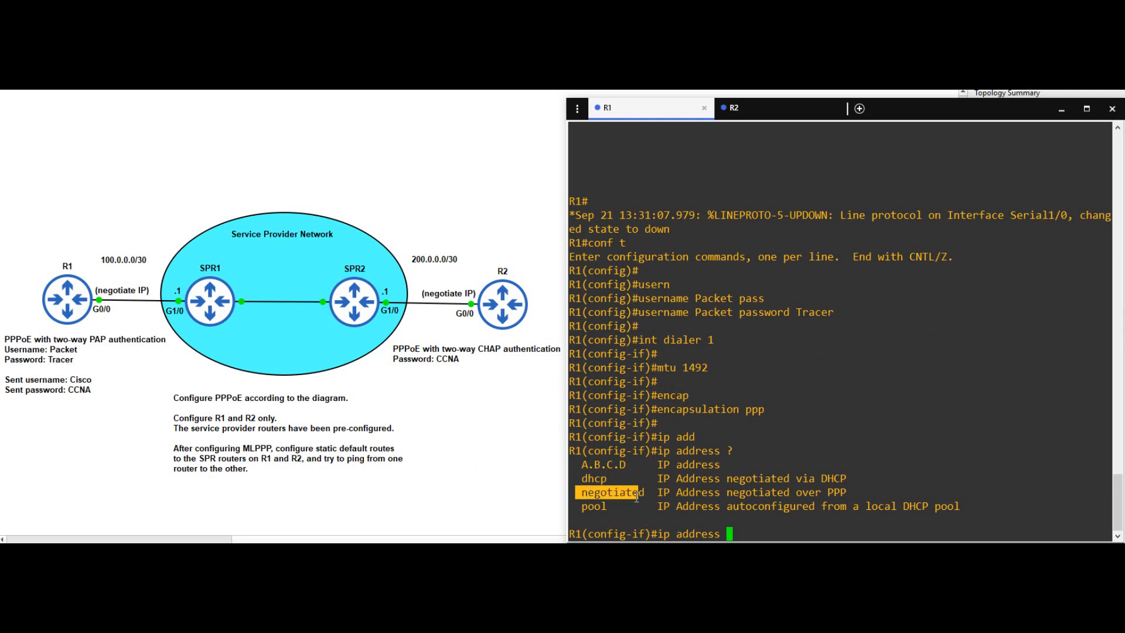
{"action": "mouse_move", "coordinate": [775, 537]}
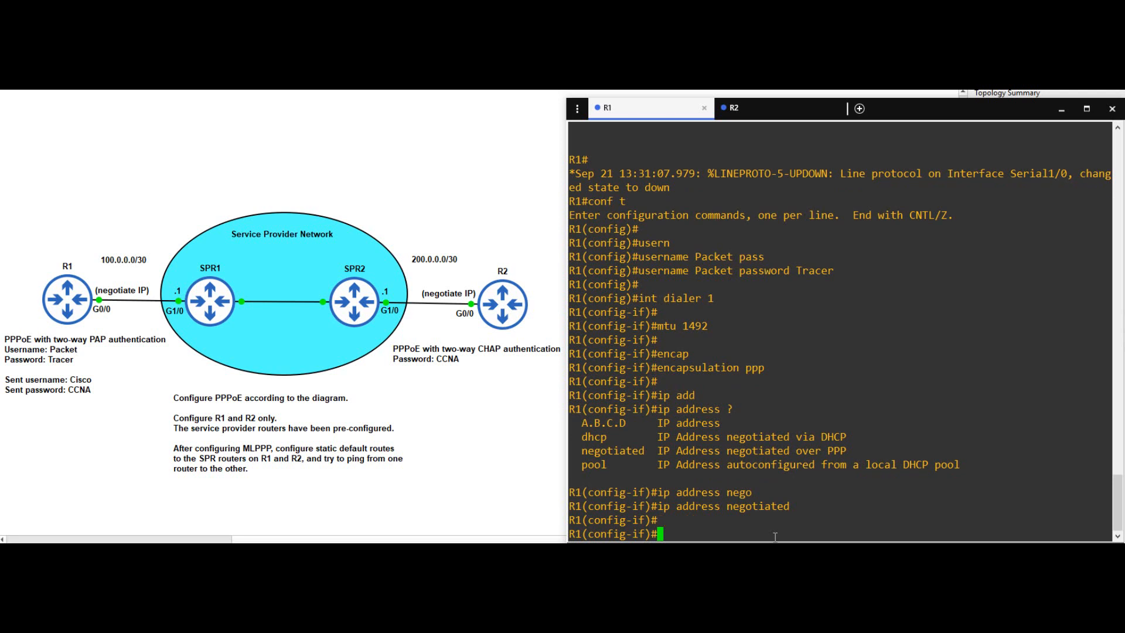
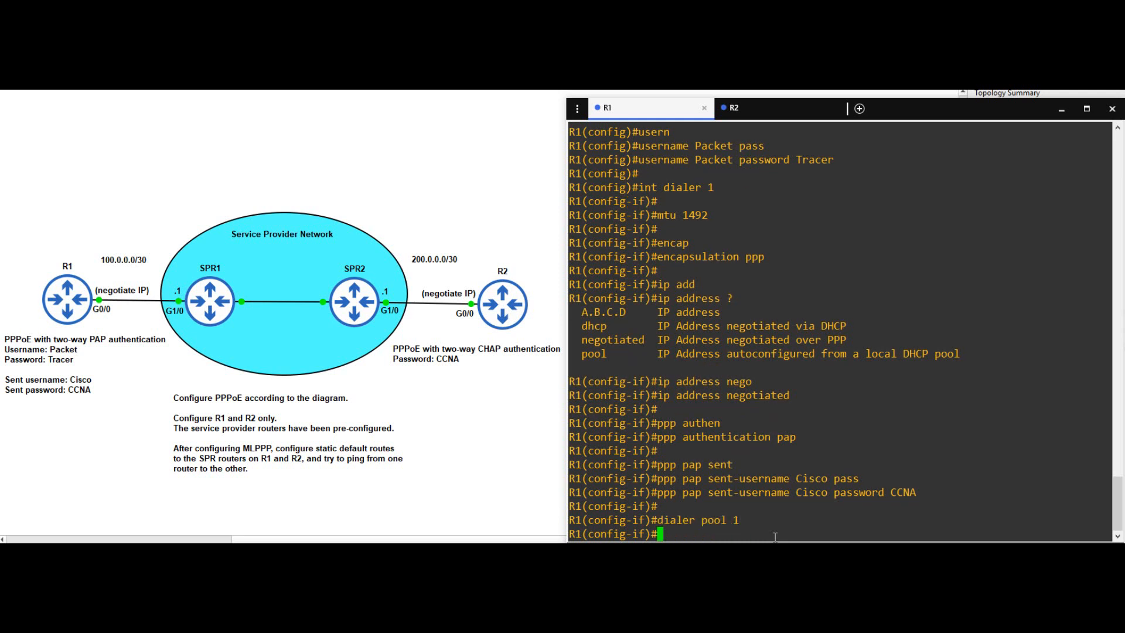
Show the Dialer 1 running configuration with do sh run int dialer 1.
{"action": "type", "text": "do sh run int dialer 1"}
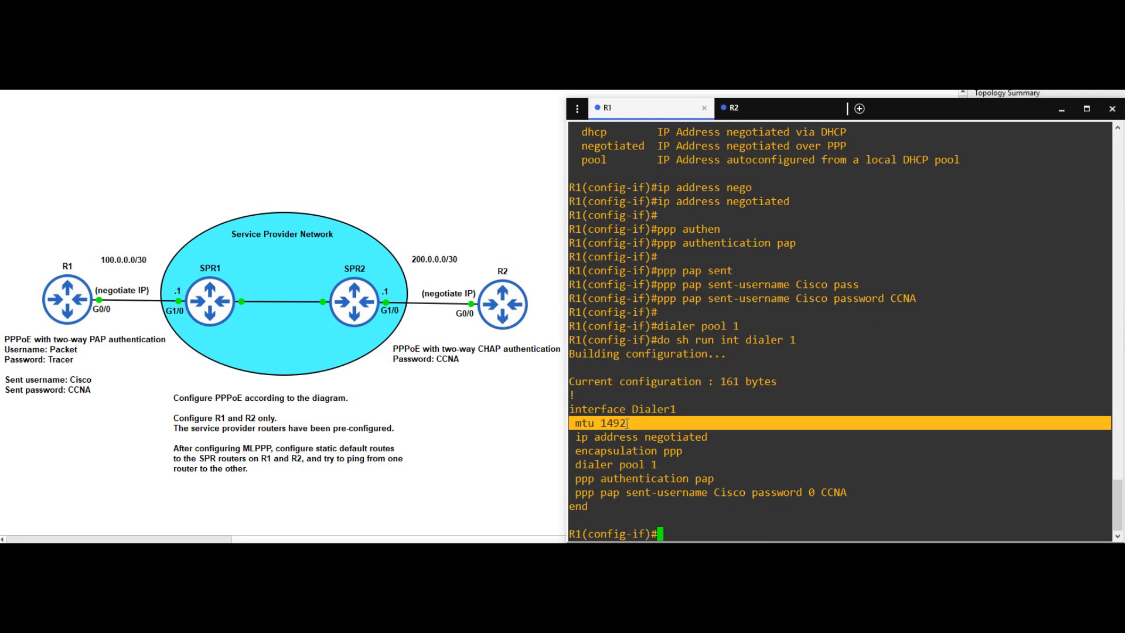
{"action": "mouse_move", "coordinate": [732, 436]}
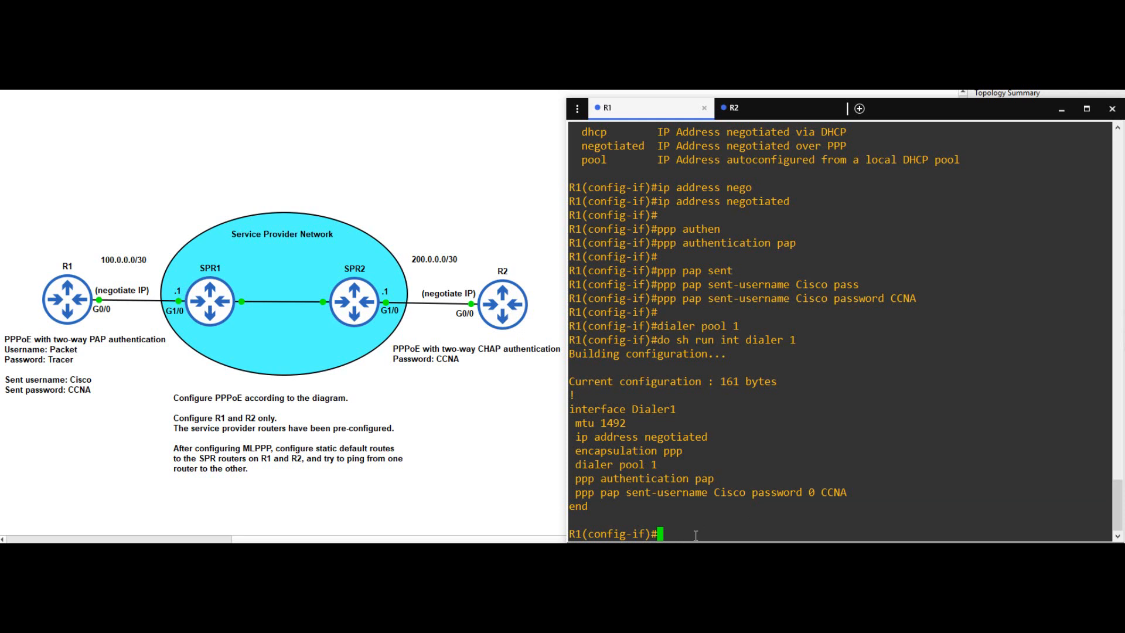
Make R1's G0/0 a PPPoE client in dial pool 1 and enable it.
{"action": "type", "text": "int g0/0"}
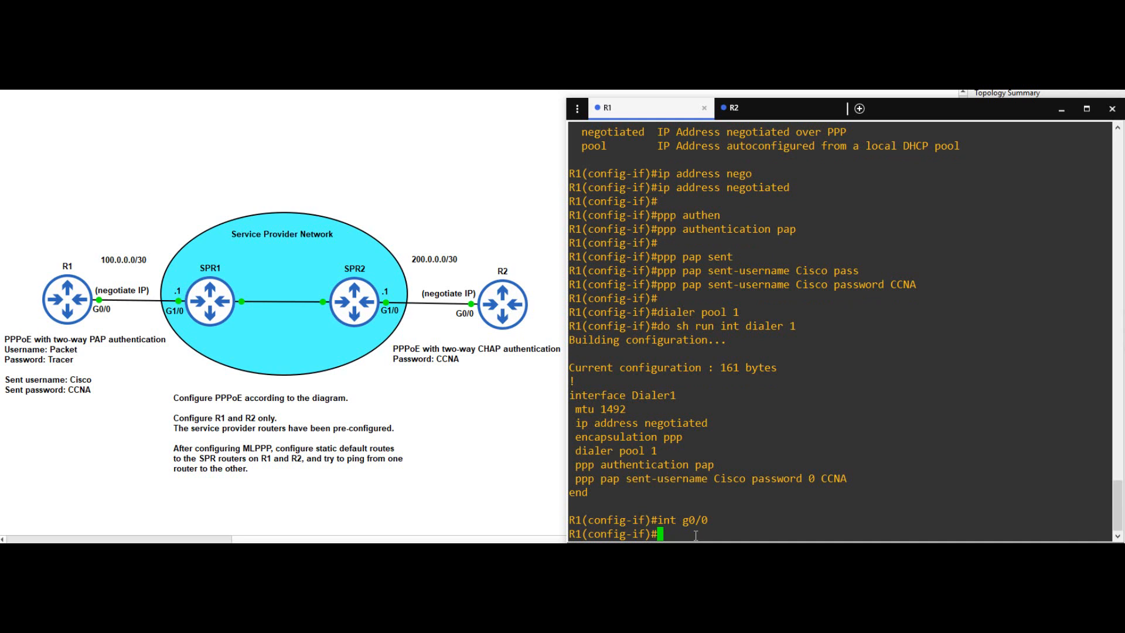
{"action": "type", "text": "pppoe-cl"}
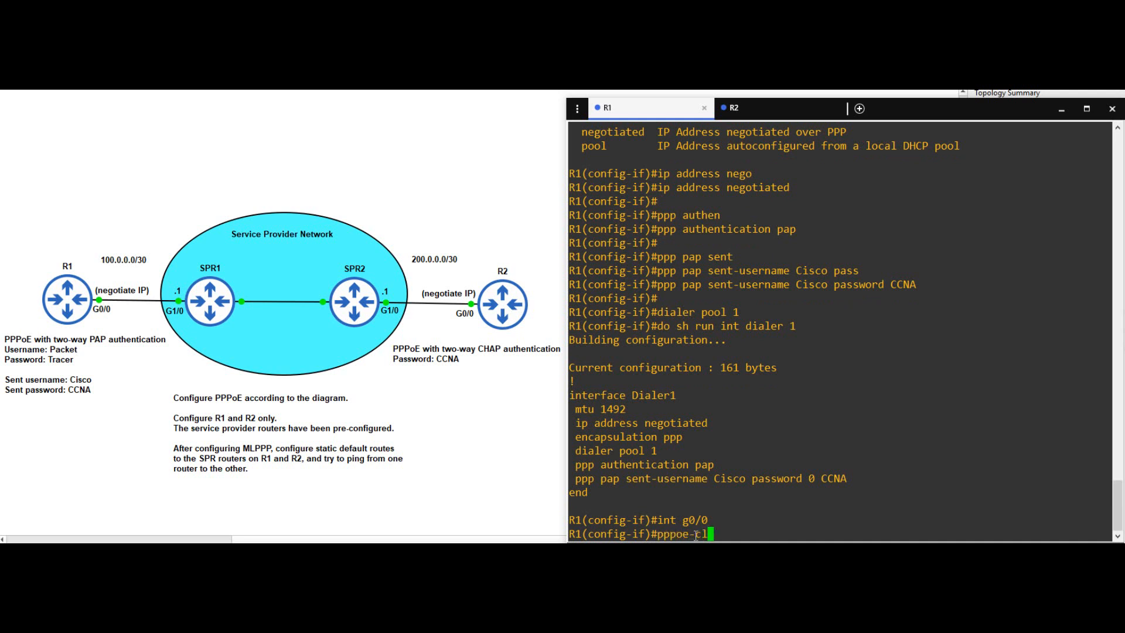
{"action": "type", "text": "-client dial-pool"}
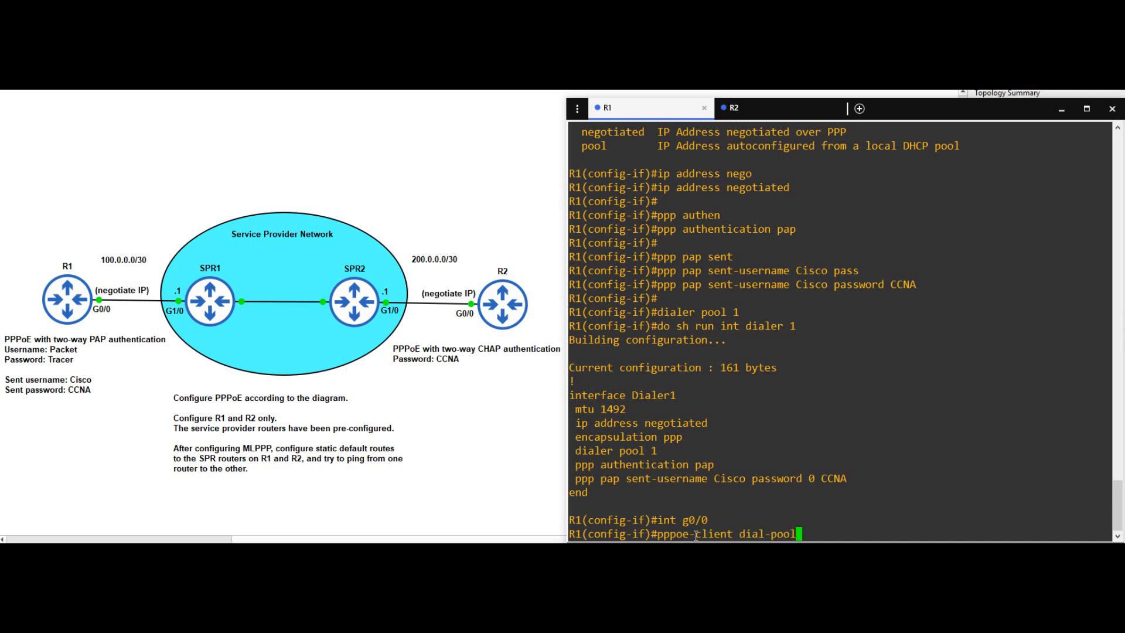
{"action": "type", "text": "-number 1"}
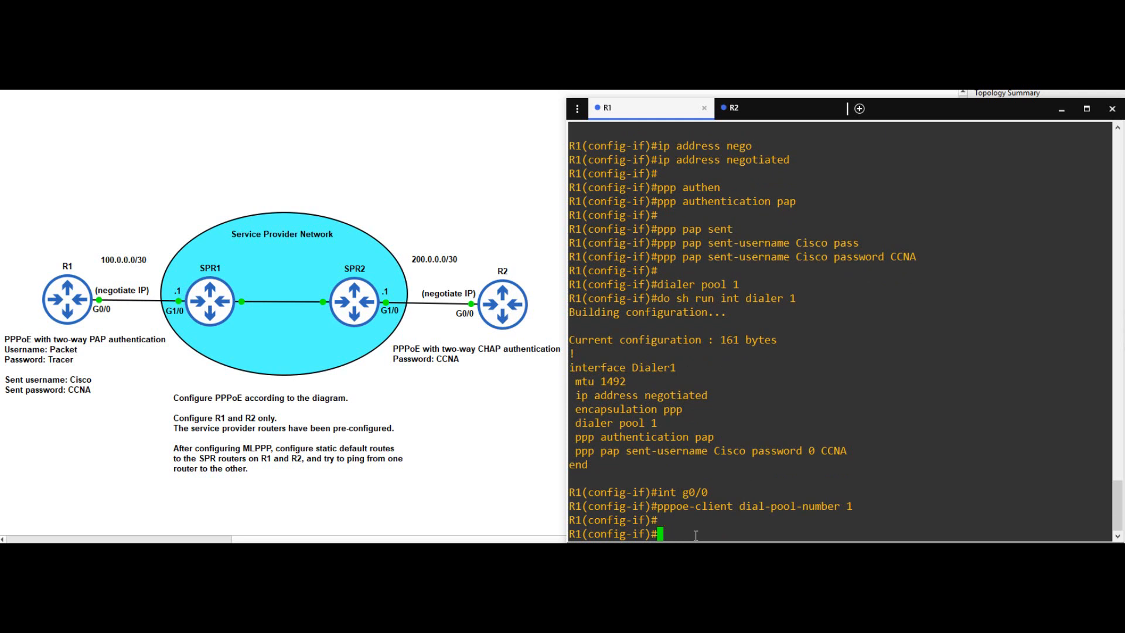
{"action": "type", "text": "no shutdown"}
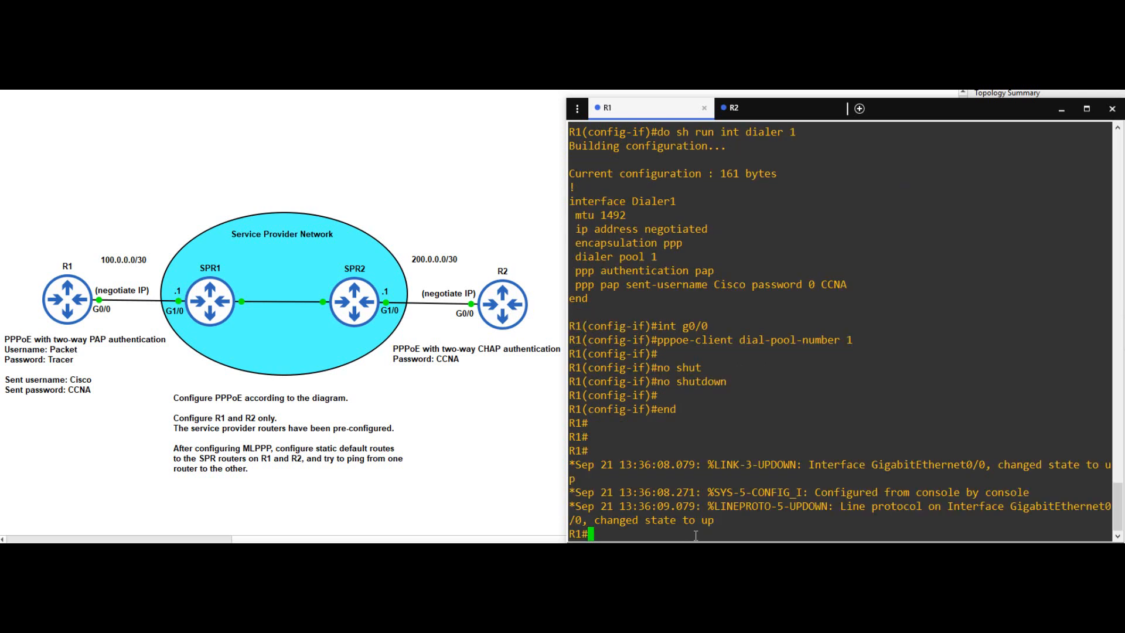
{"action": "scroll", "scroll_direction": "down", "scroll_amount": 3}
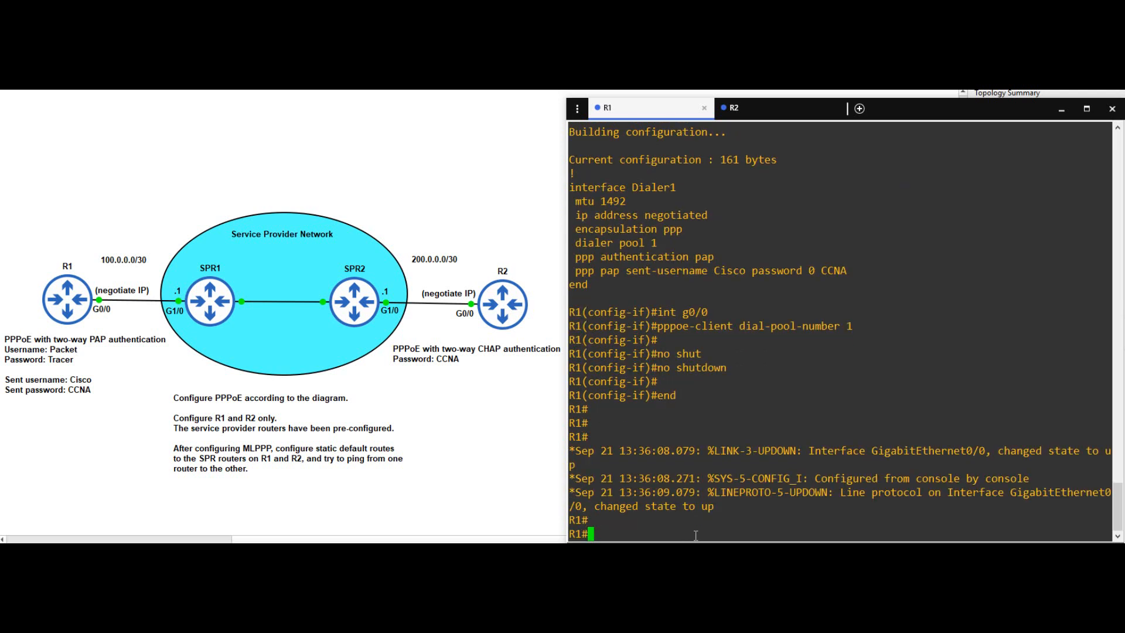
Confirm Dialer1 received 100.0.0.2, then ping 100.0.0.1 successfully.
{"action": "type", "text": "sh ip"}
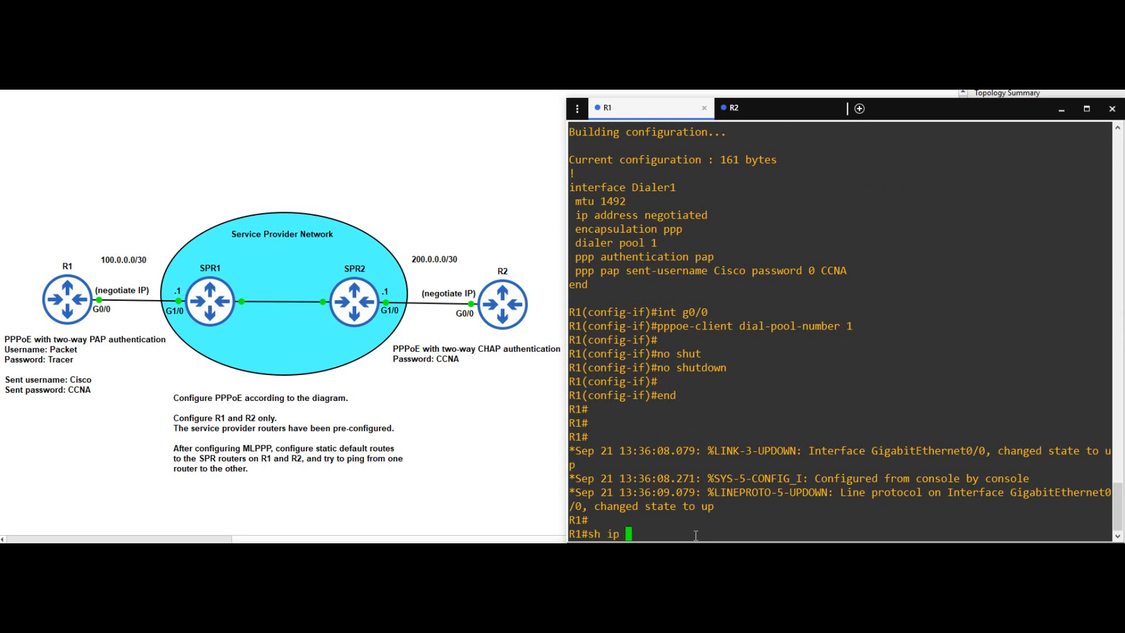
{"action": "key", "text": "Return"}
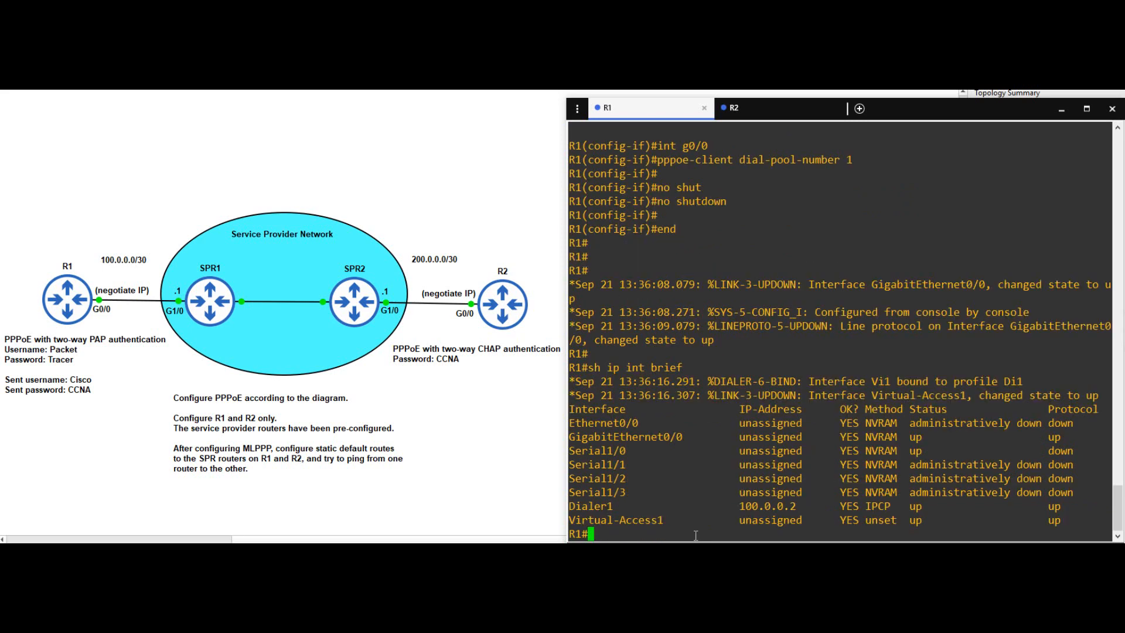
{"action": "scroll", "scroll_direction": "down", "scroll_amount": 3}
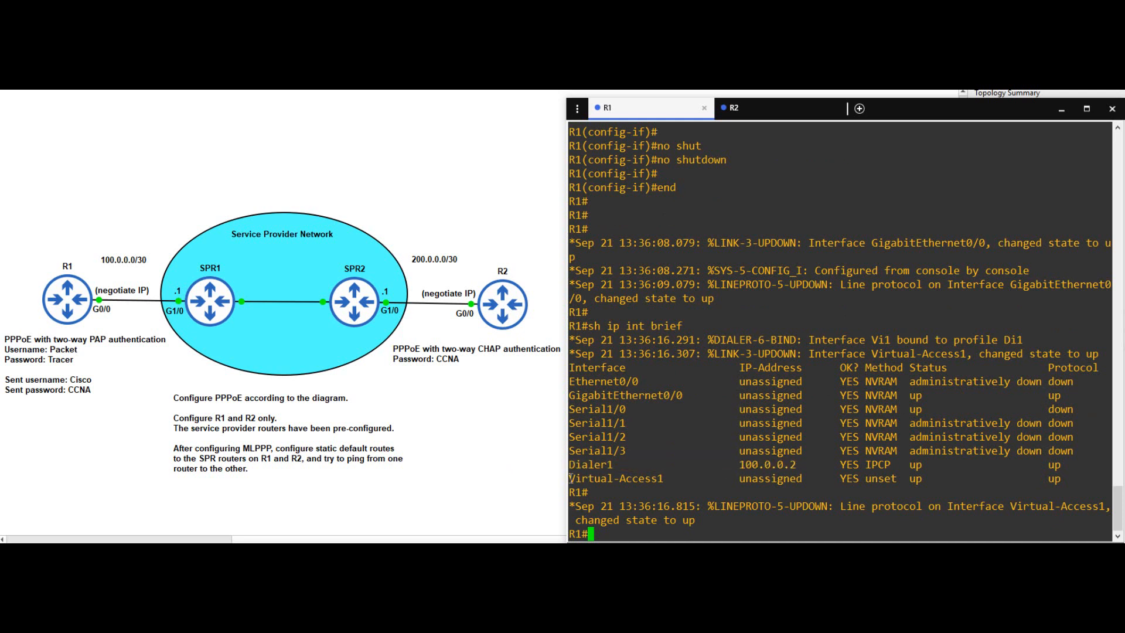
{"action": "double_click", "coordinate": [619, 478]}
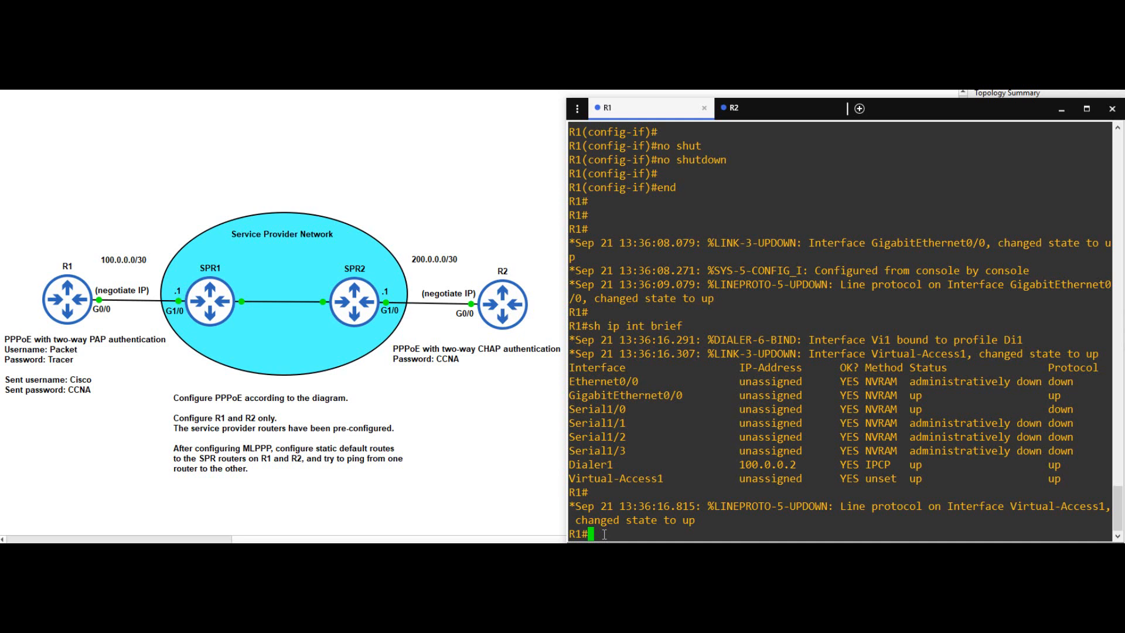
{"action": "type", "text": "ping 10"}
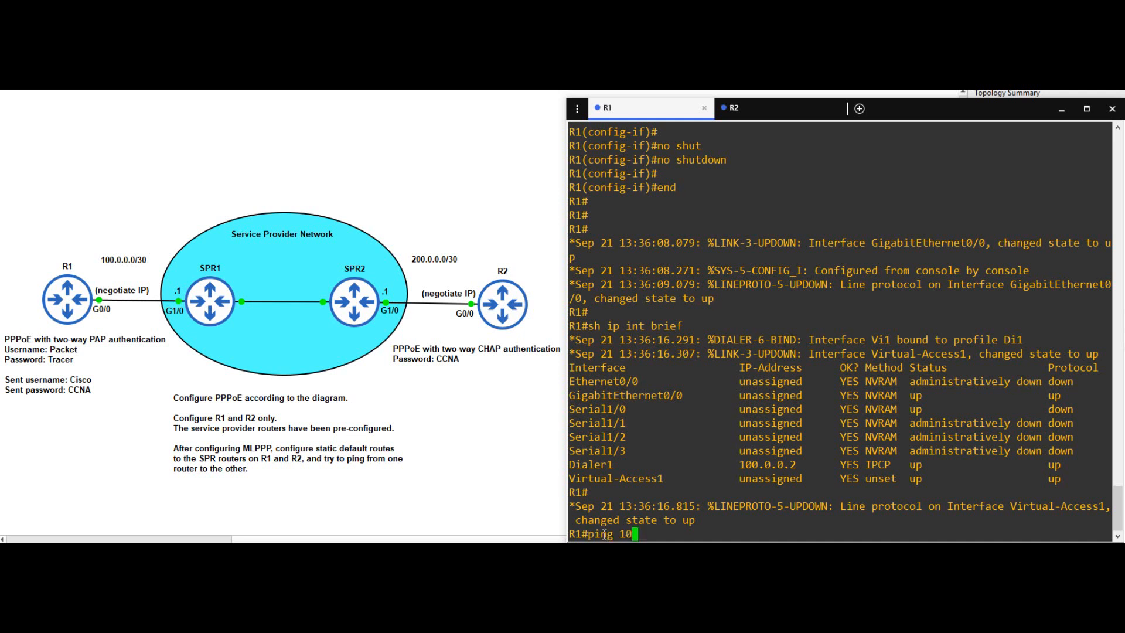
{"action": "key", "text": "Return"}
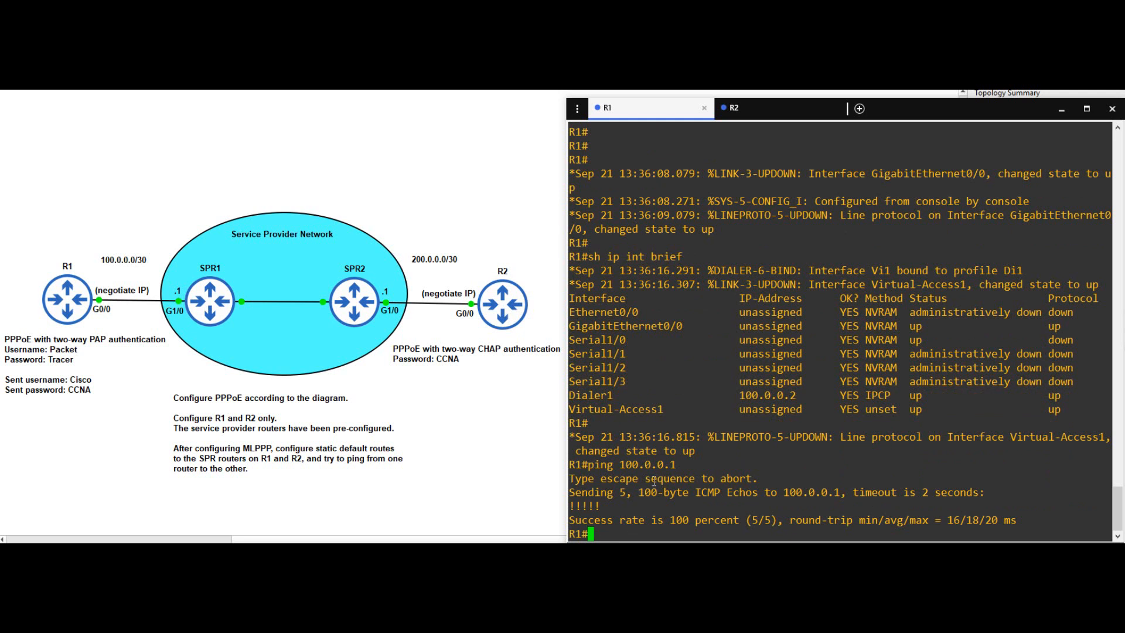
{"action": "left_click", "coordinate": [734, 108]}
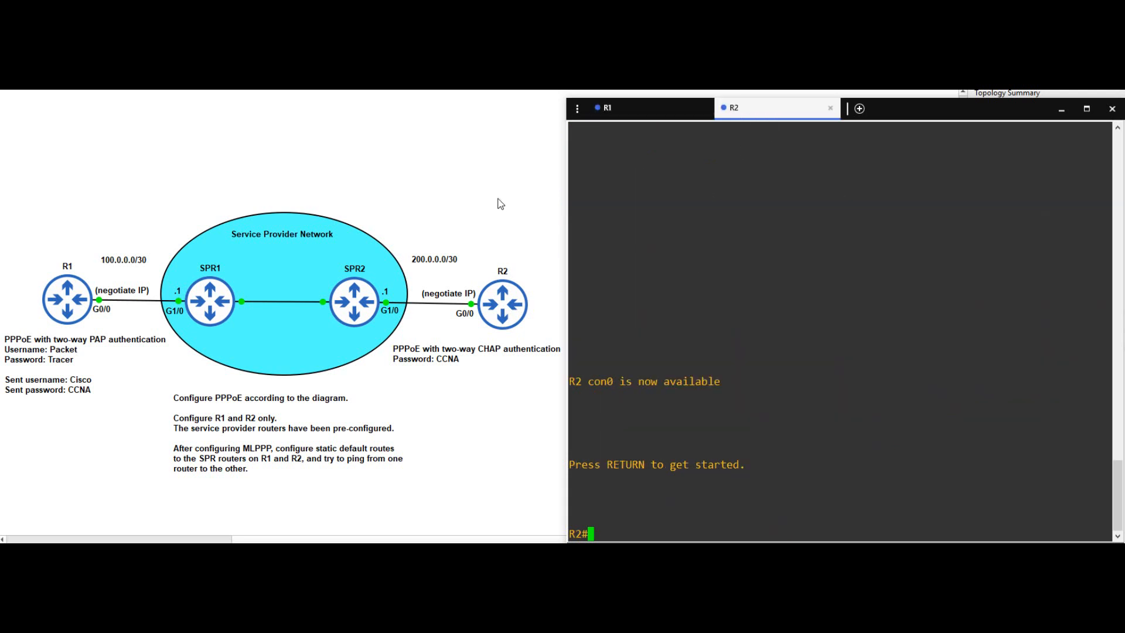
{"action": "mouse_move", "coordinate": [500, 190]}
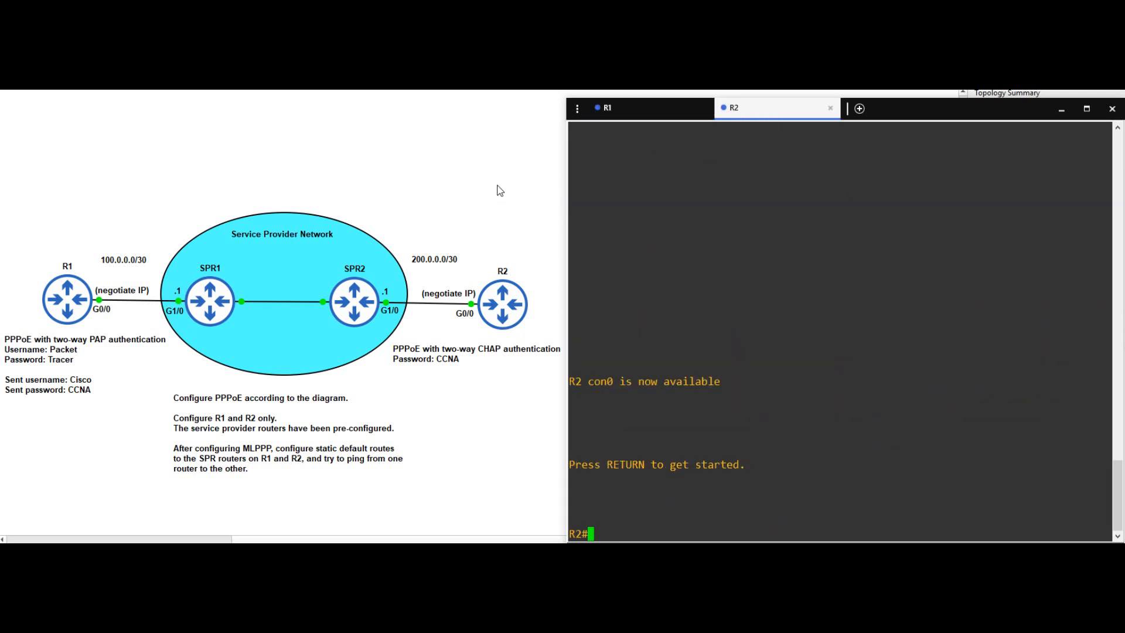
{"action": "key", "text": "Return"}
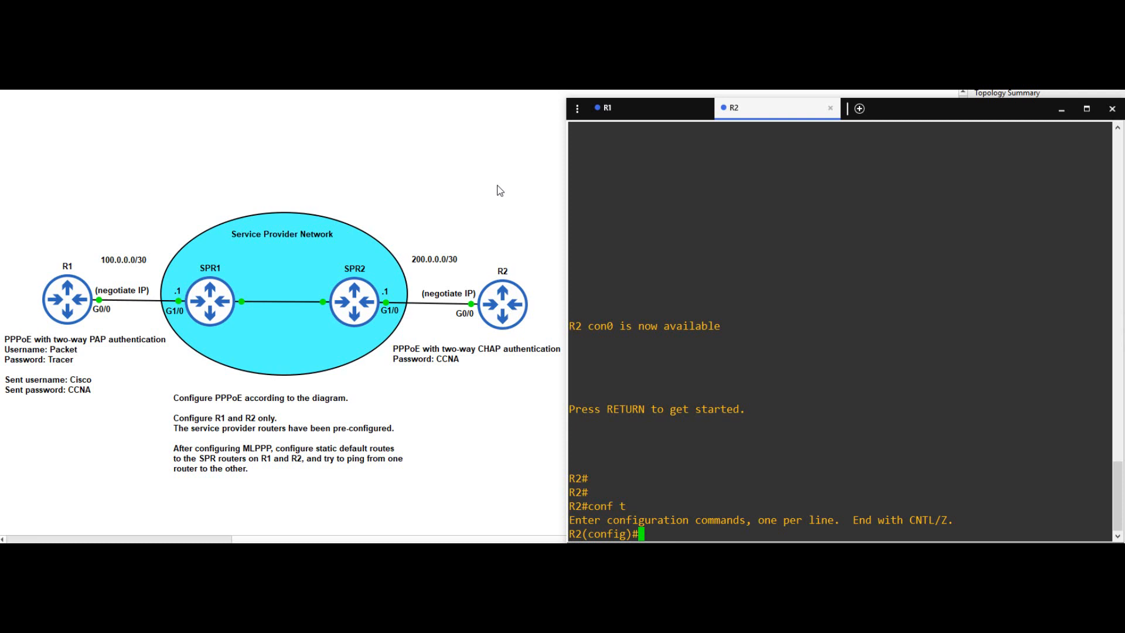
{"action": "type", "text": "username SPR"}
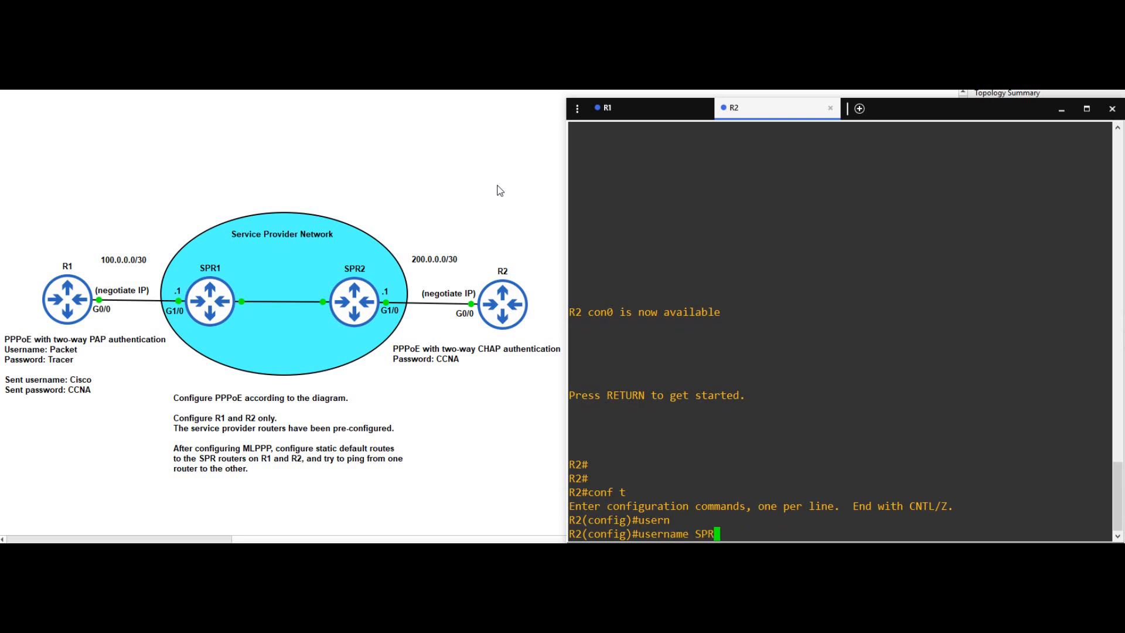
{"action": "type", "text": "2 password"}
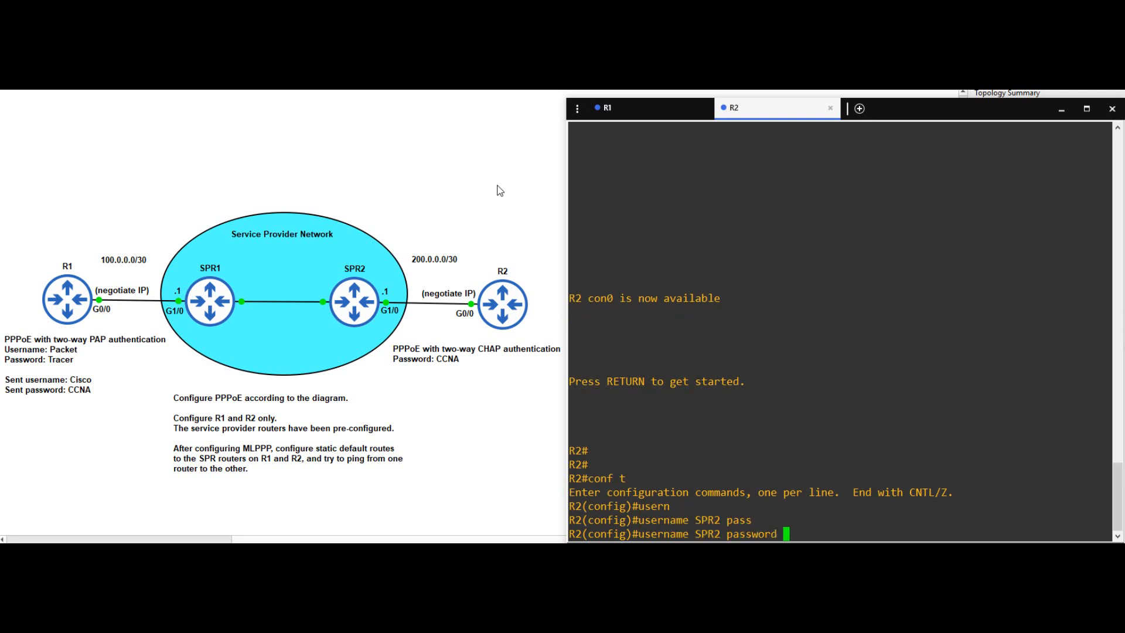
{"action": "key", "text": "Return"}
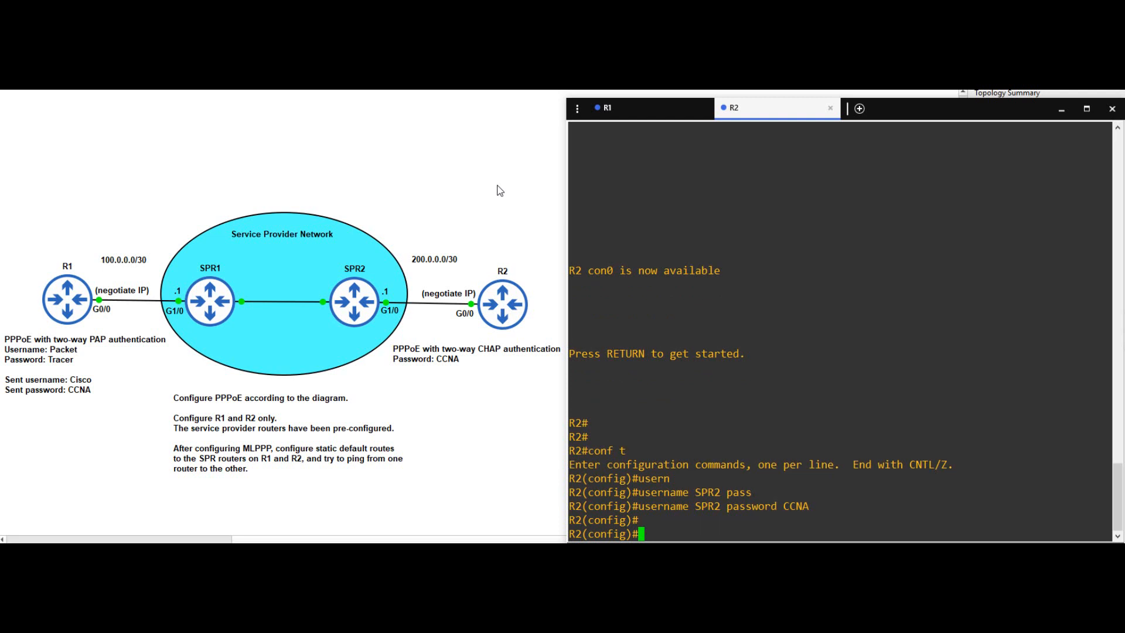
Configure Dialer 1 (MTU 1492, PPP, negotiated IP, CHAP, pool 1) and G0/0 as pool-1 PPPoE client.
{"action": "type", "text": "int"}
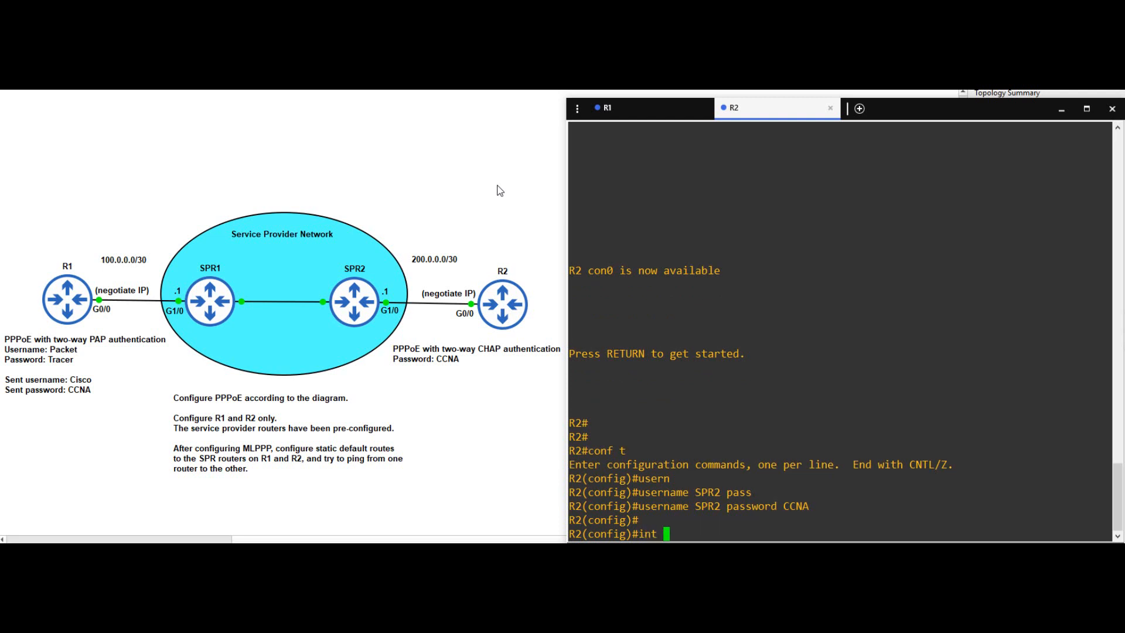
{"action": "type", "text": "dialer 1"}
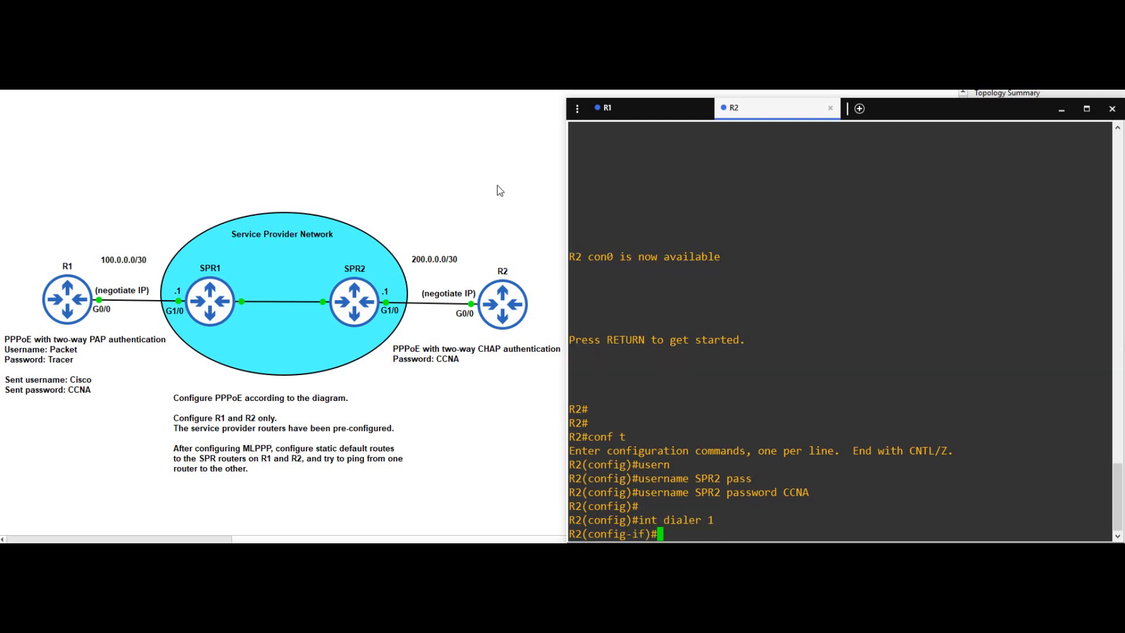
{"action": "type", "text": "mtu 1492"}
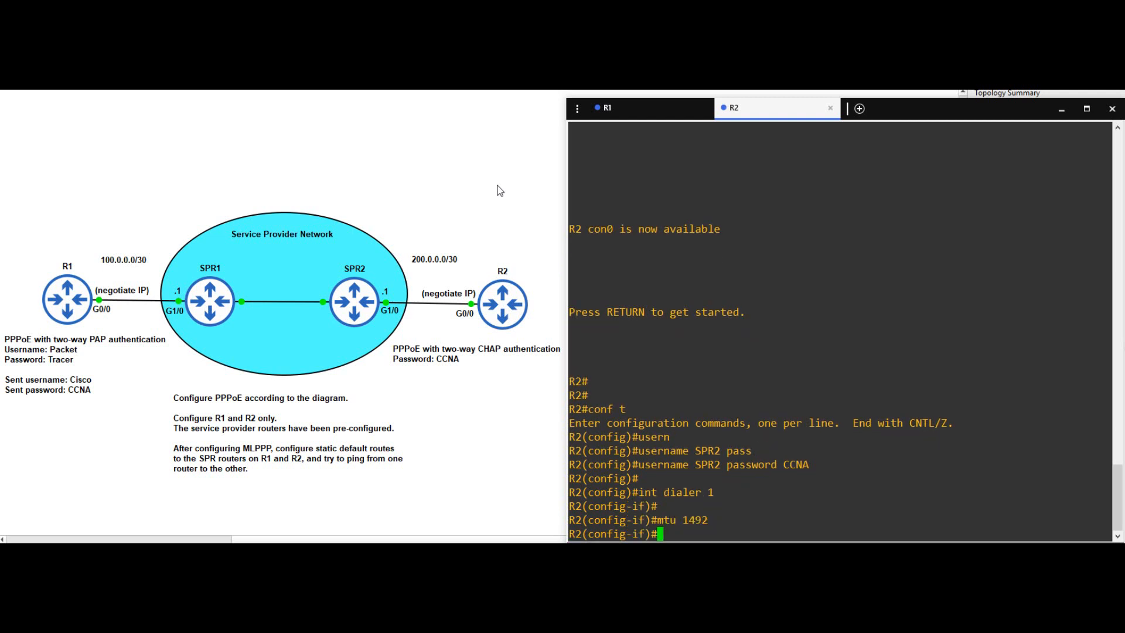
{"action": "type", "text": "encapsulation ppp"}
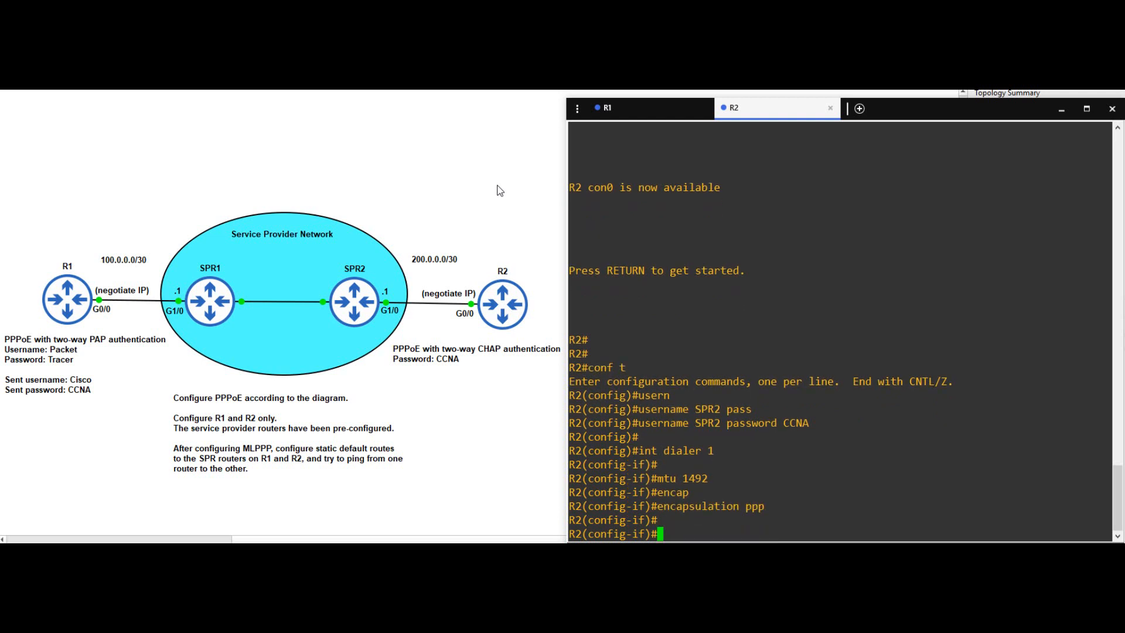
{"action": "type", "text": "ip address negotiated"}
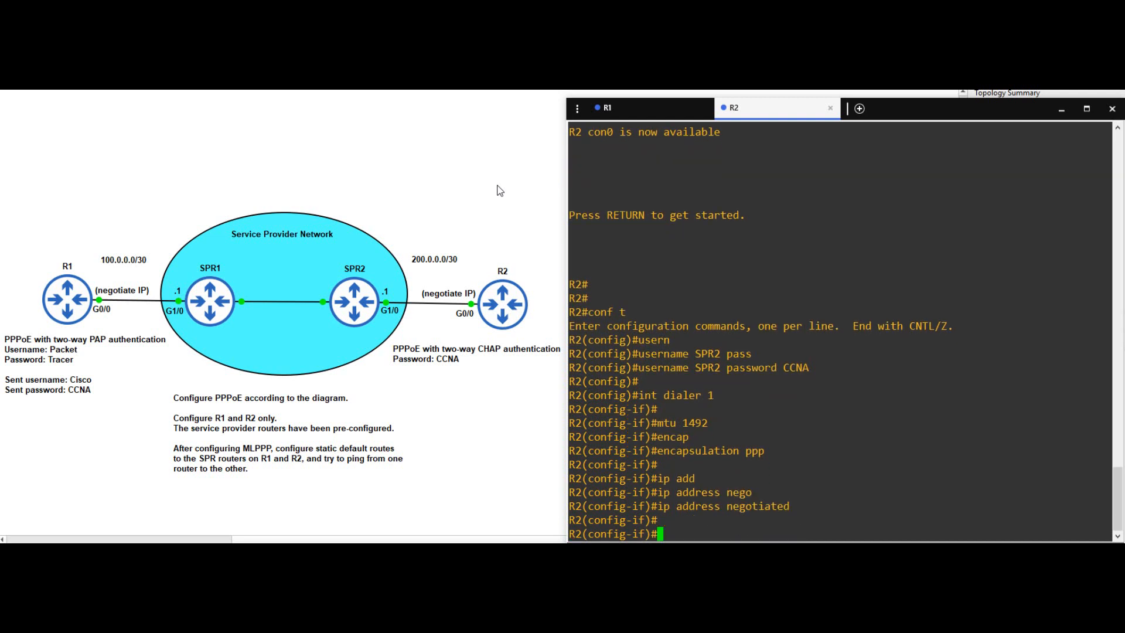
{"action": "type", "text": "ppp authentication chap"}
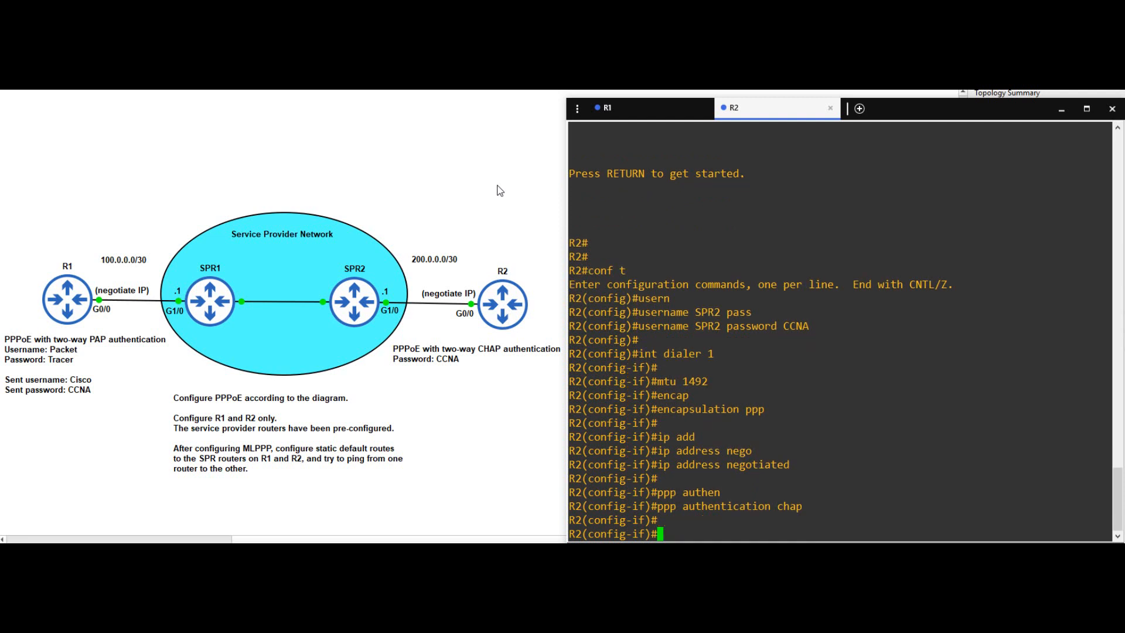
{"action": "type", "text": "dialer pool 1"}
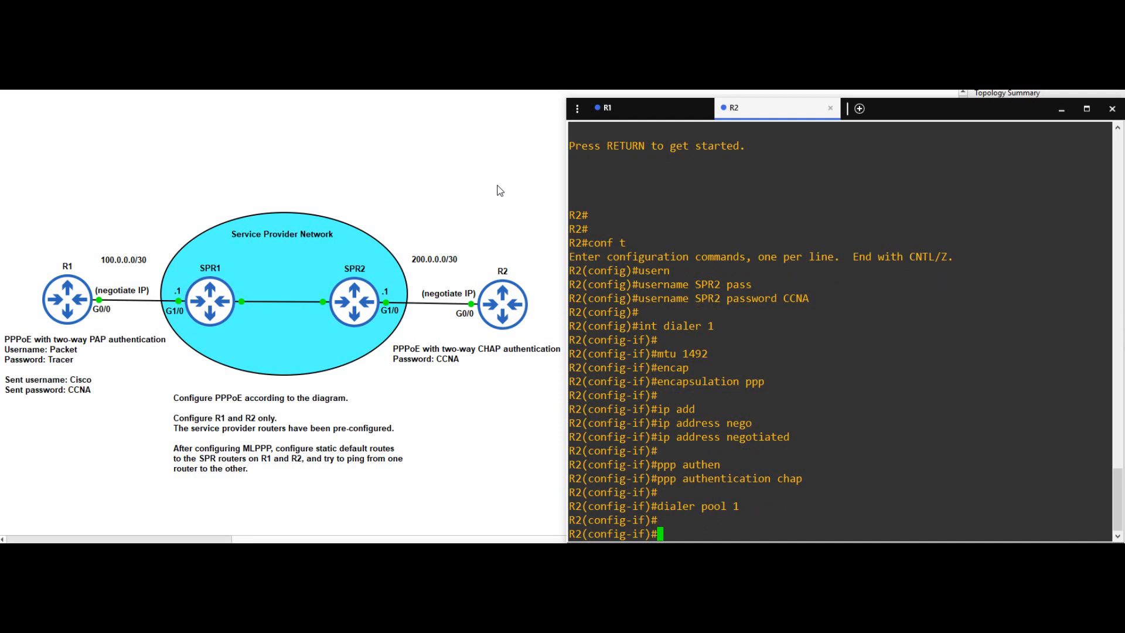
{"action": "type", "text": "ient"}
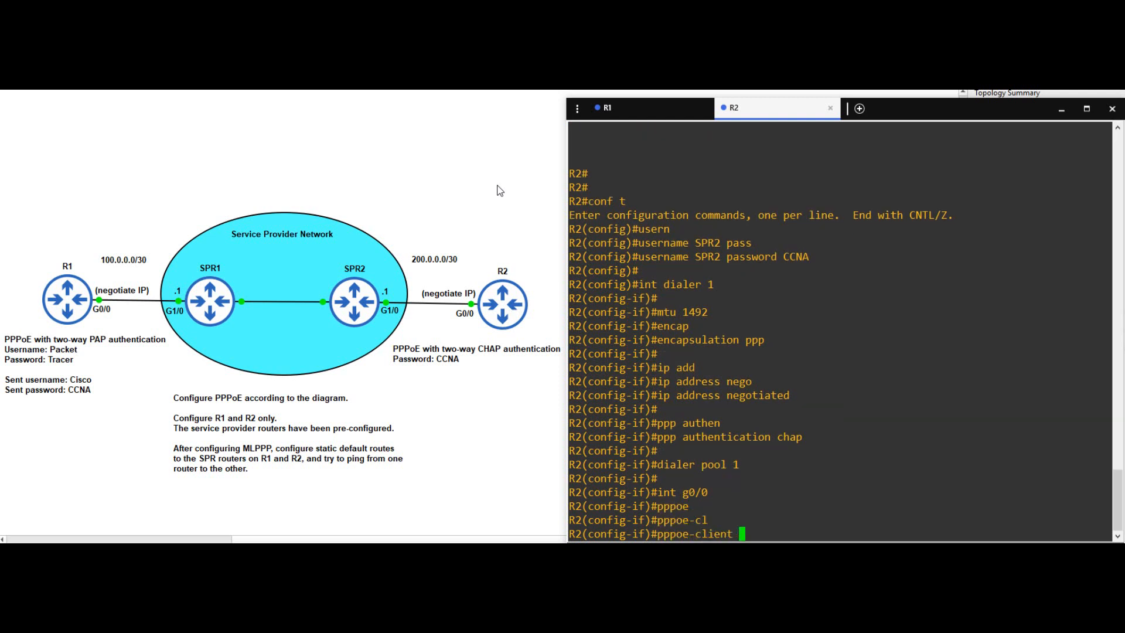
{"action": "type", "text": "dial-pool-number 1"}
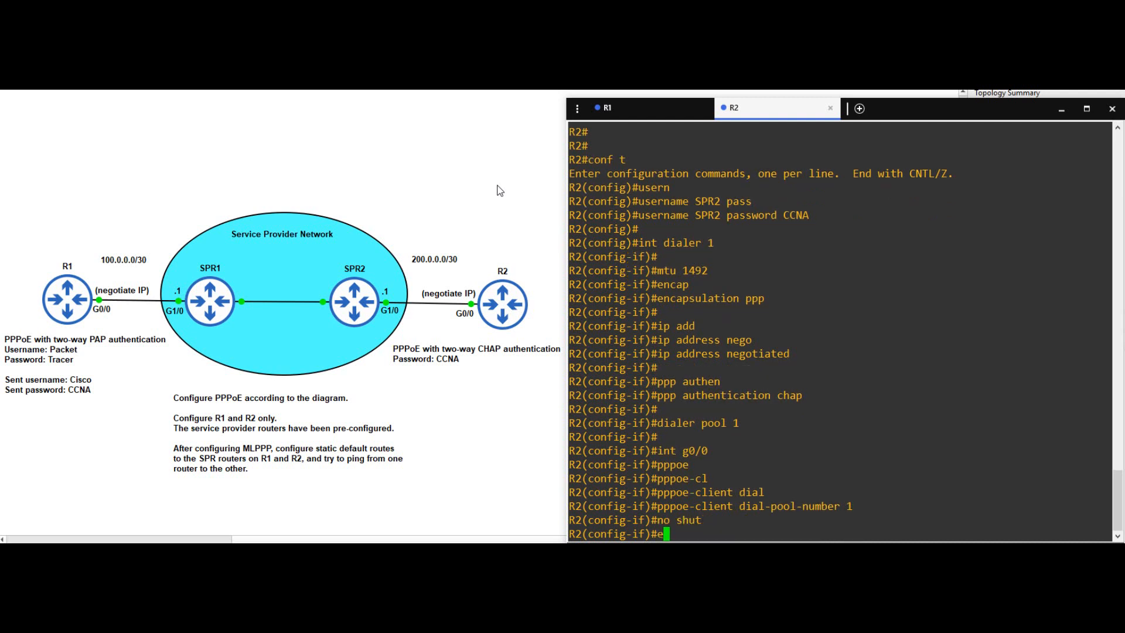
Verify Dialer1 got 200.0.0.2 and page through the show interface dialer 1 output.
{"action": "key", "text": "Return"}
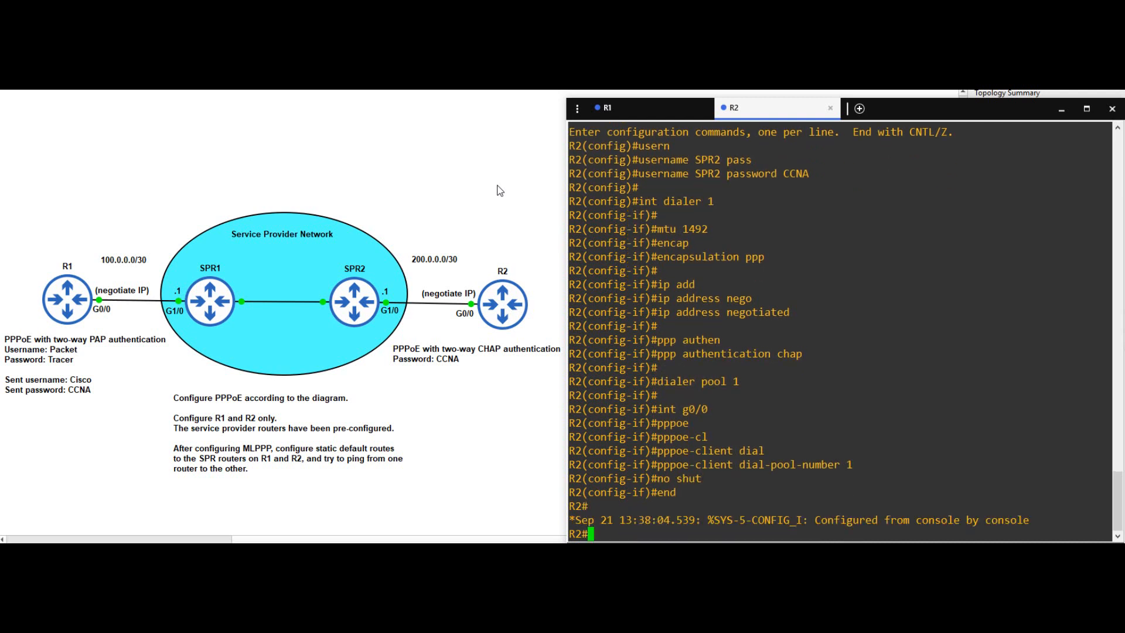
{"action": "scroll", "scroll_direction": "down", "scroll_amount": 3}
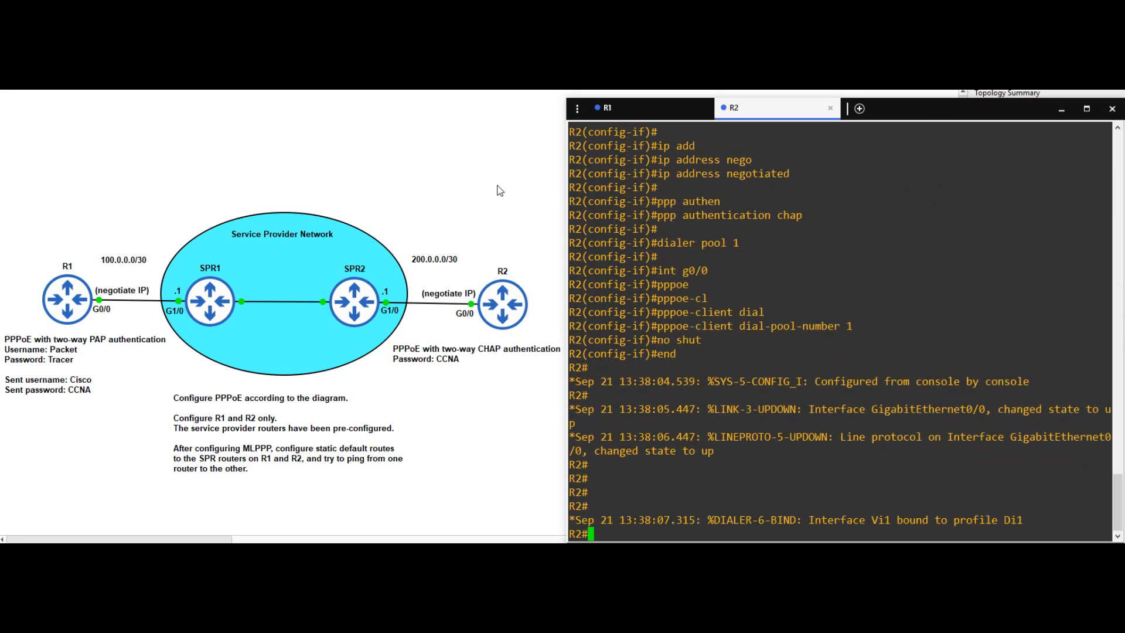
{"action": "scroll", "scroll_direction": "down", "scroll_amount": 3}
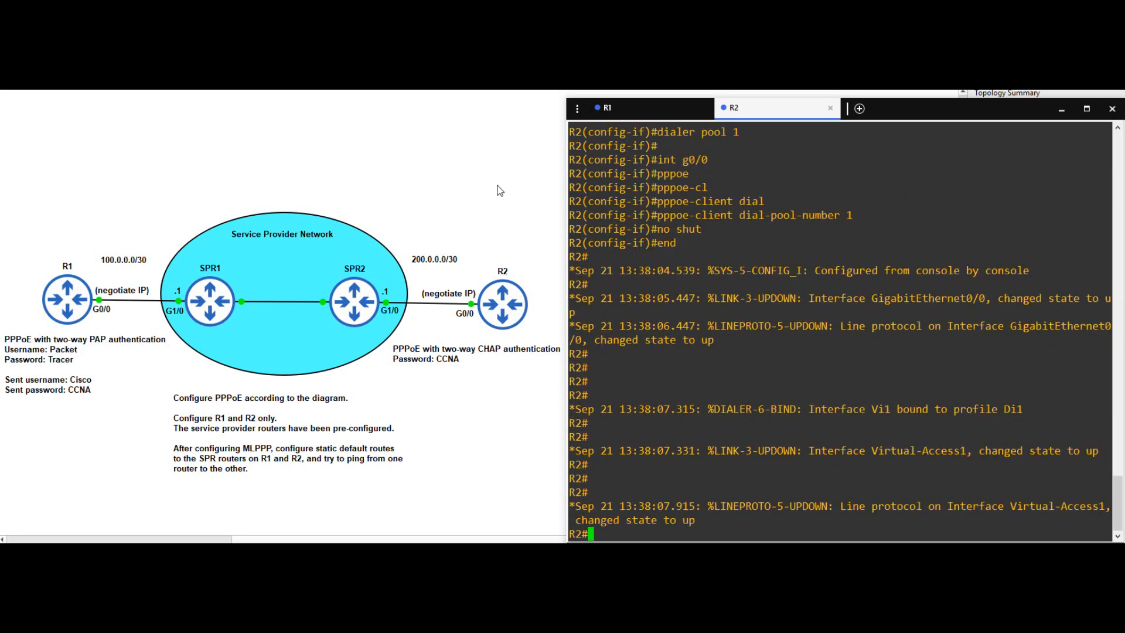
{"action": "type", "text": "sh ip int br"}
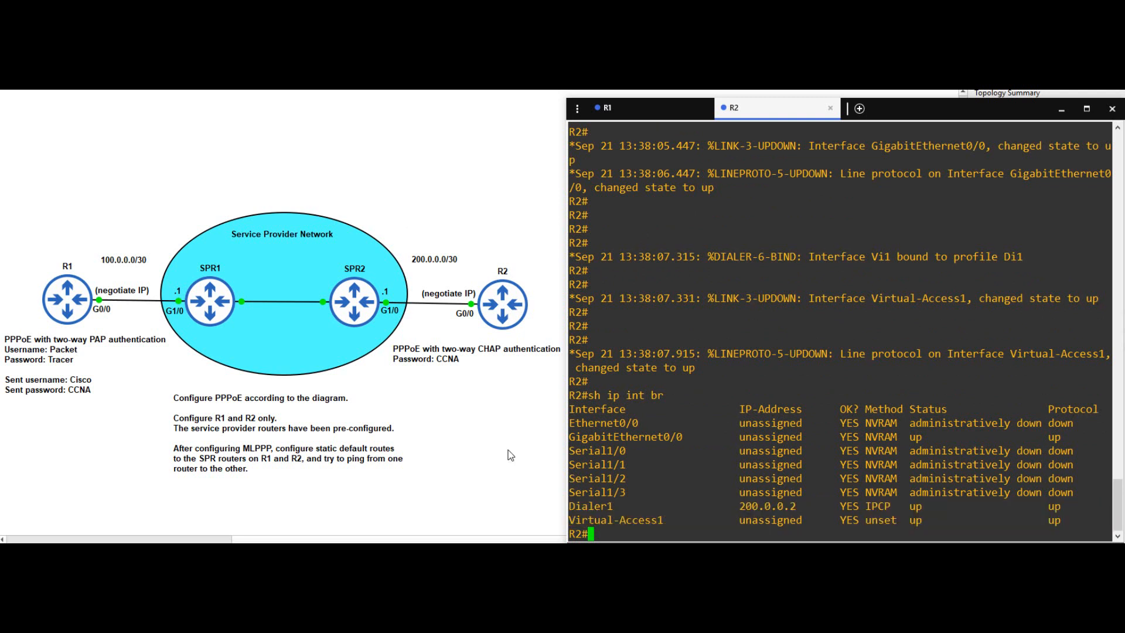
{"action": "type", "text": "sh in"}
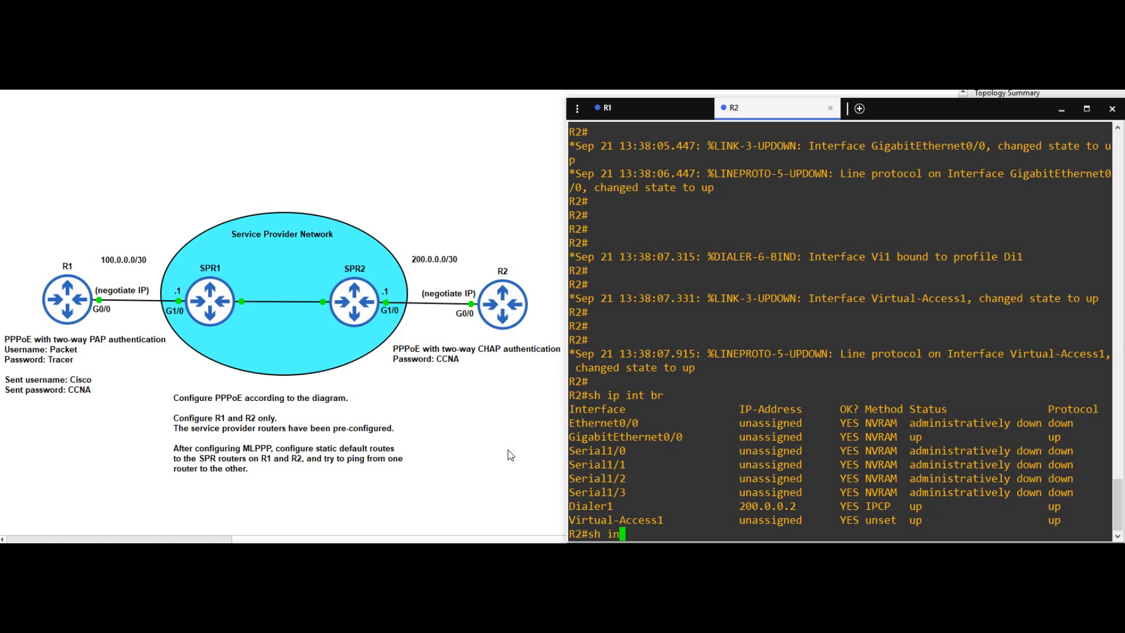
{"action": "type", "text": "t dialer1"}
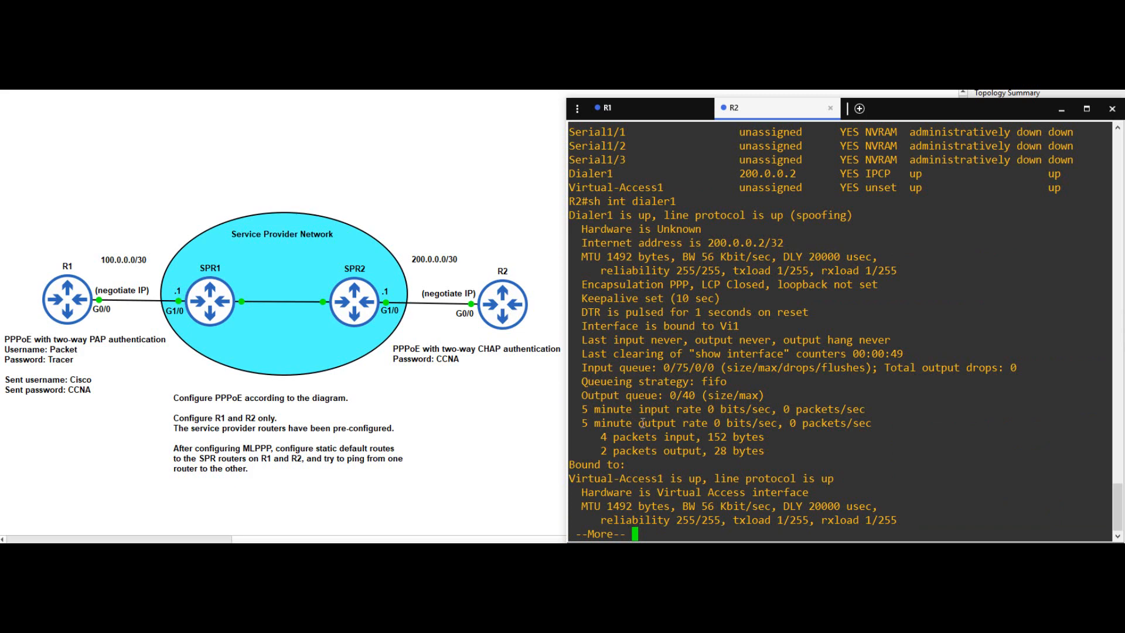
{"action": "key", "text": "space"}
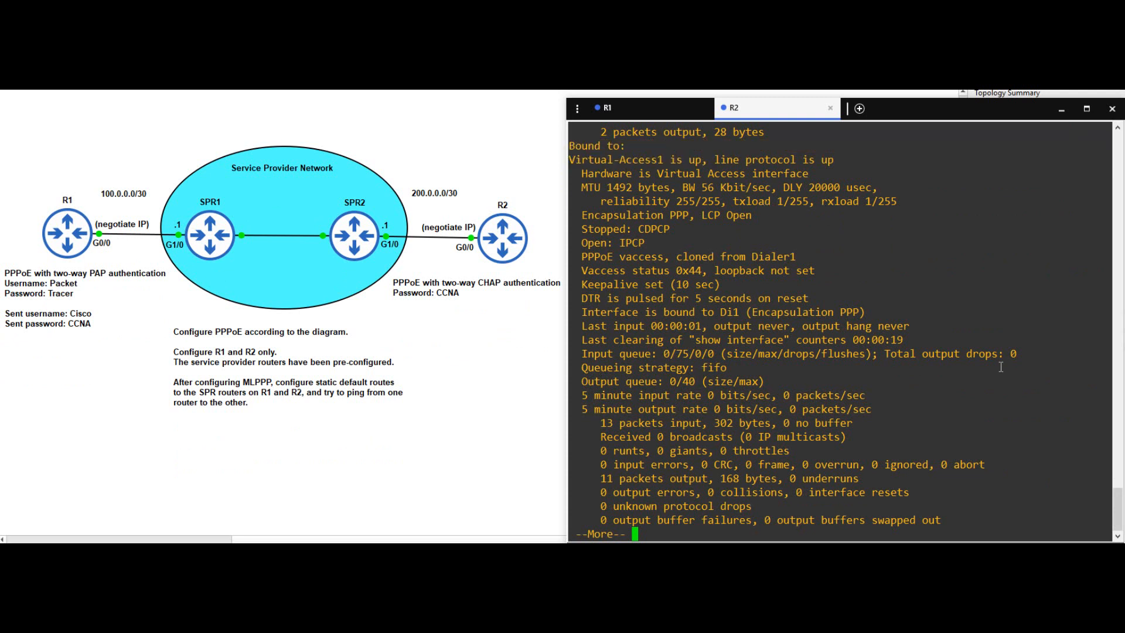
Finish the Dialer1 output and ping 200.0.0.1 from R2 at 100 percent success.
{"action": "key", "text": "space"}
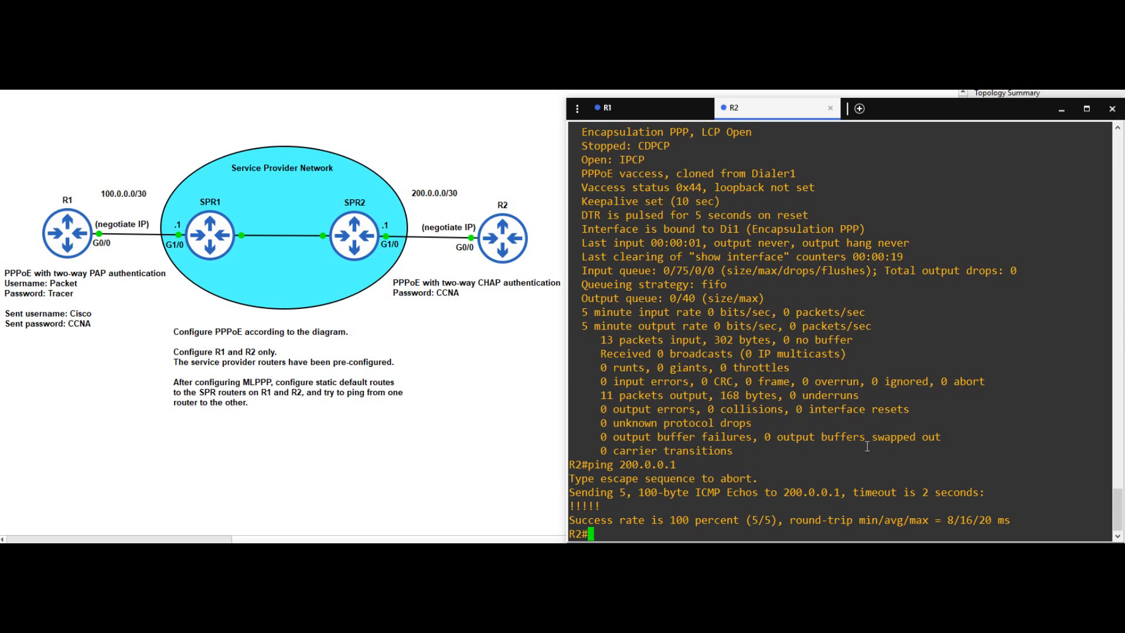
On R2, add default route 0.0.0.0 0.0.0.0 via 200.0.0.1 and check the routing table.
{"action": "type", "text": "conf t"}
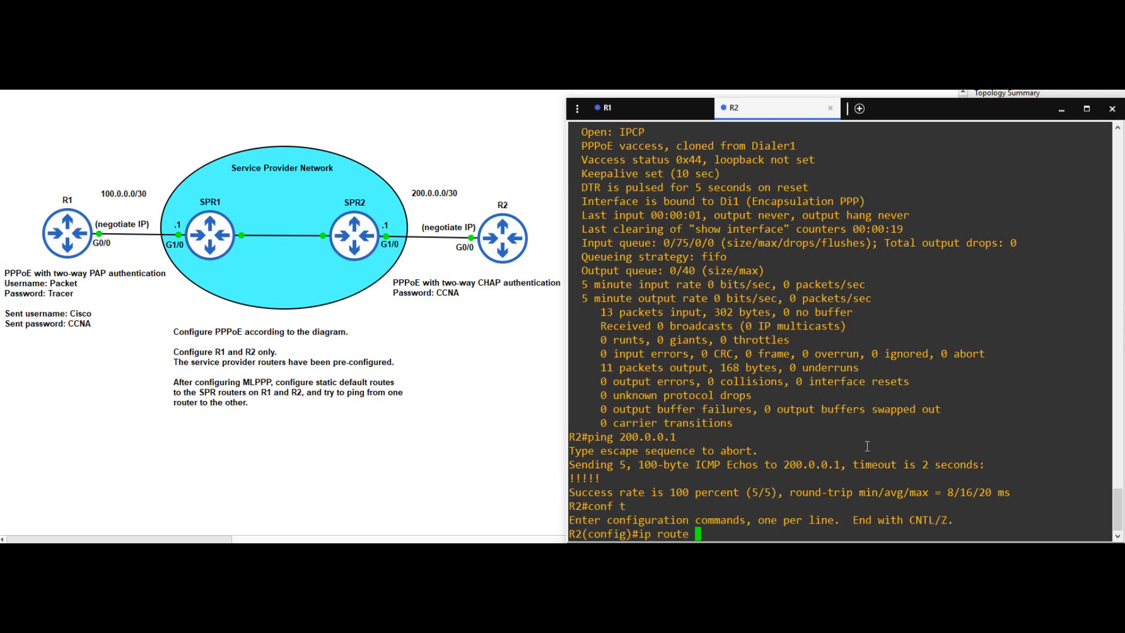
{"action": "type", "text": "0.0.0.0"}
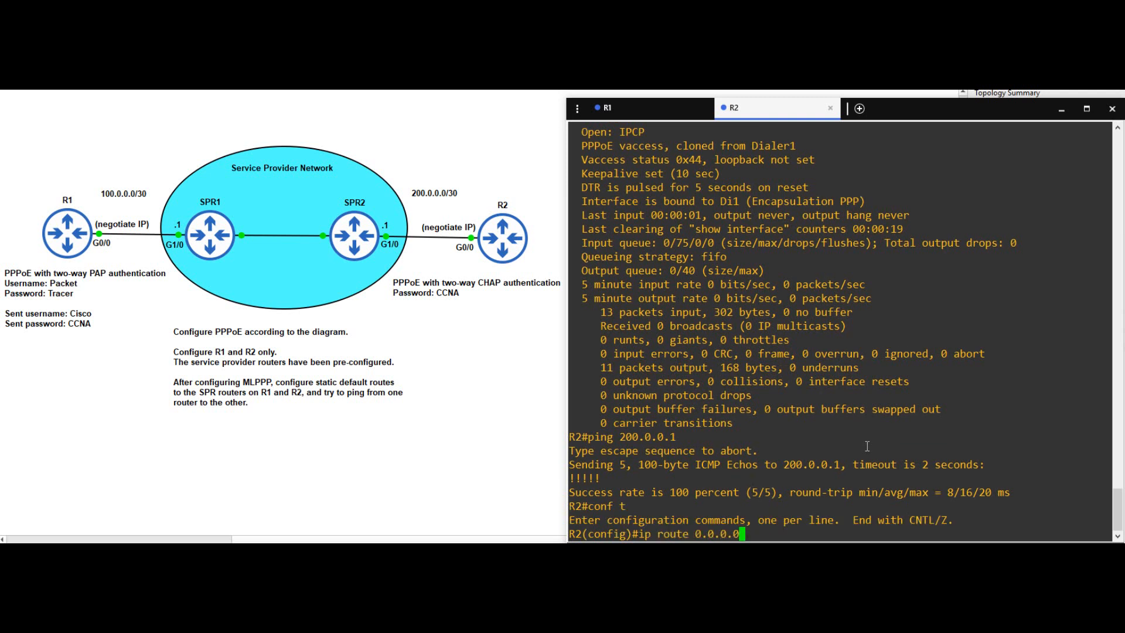
{"action": "type", "text": "0.0.0.0"}
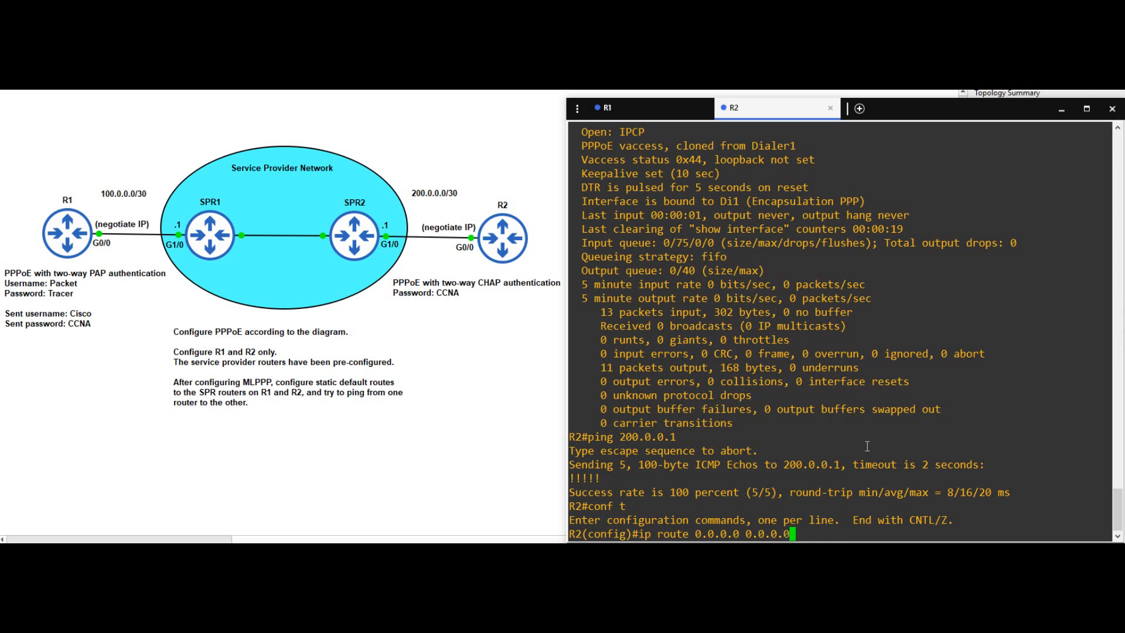
{"action": "type", "text": "200.0.0.1"}
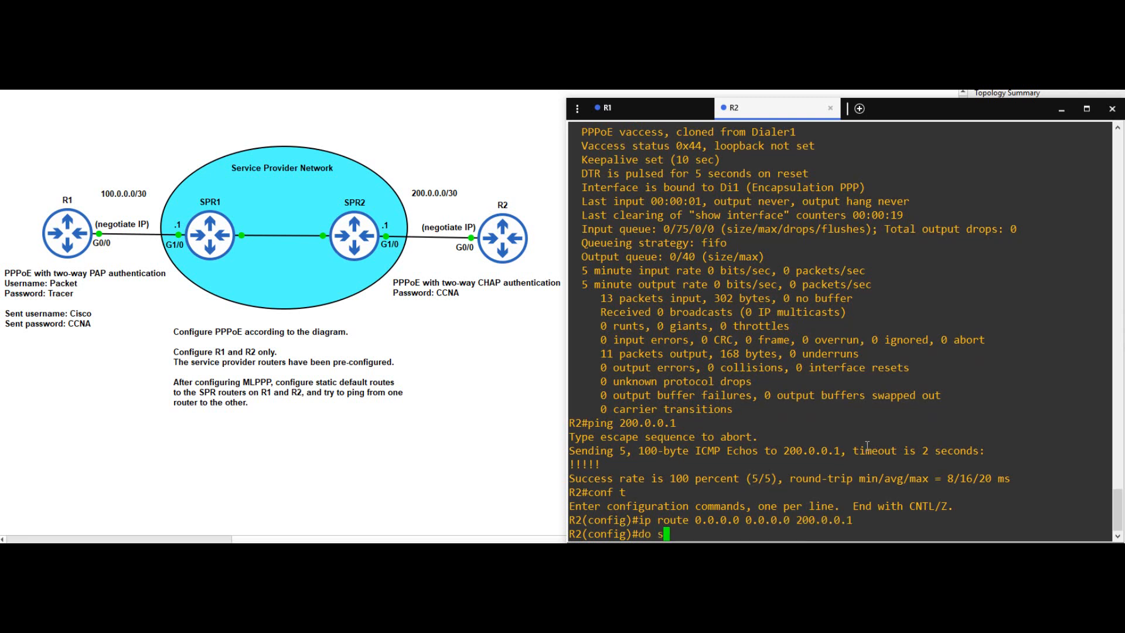
{"action": "key", "text": "Return"}
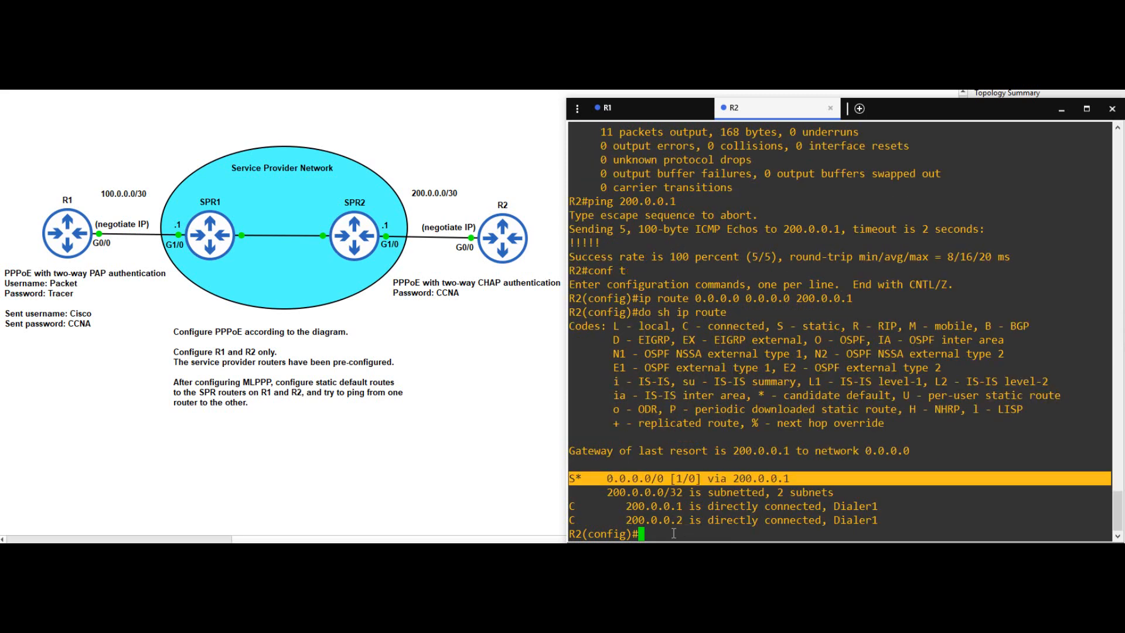
On R1, add default route 0.0.0.0 0.0.0.0 via 100.0.0.1, then ping 200.0.0.2.
{"action": "left_click", "coordinate": [607, 108]}
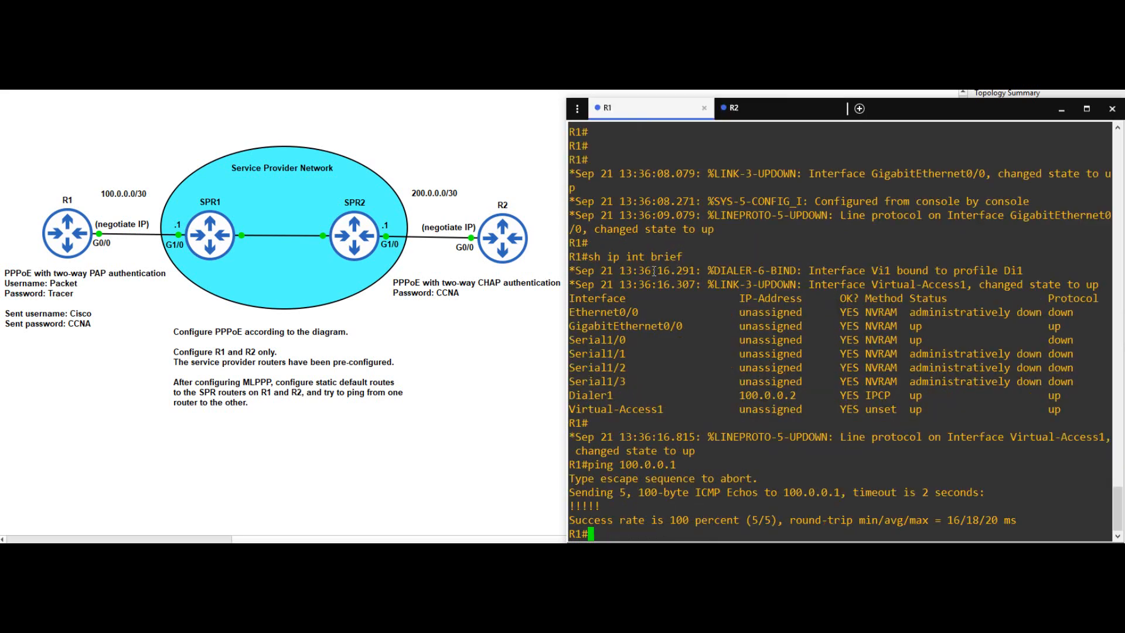
{"action": "type", "text": "conf t"}
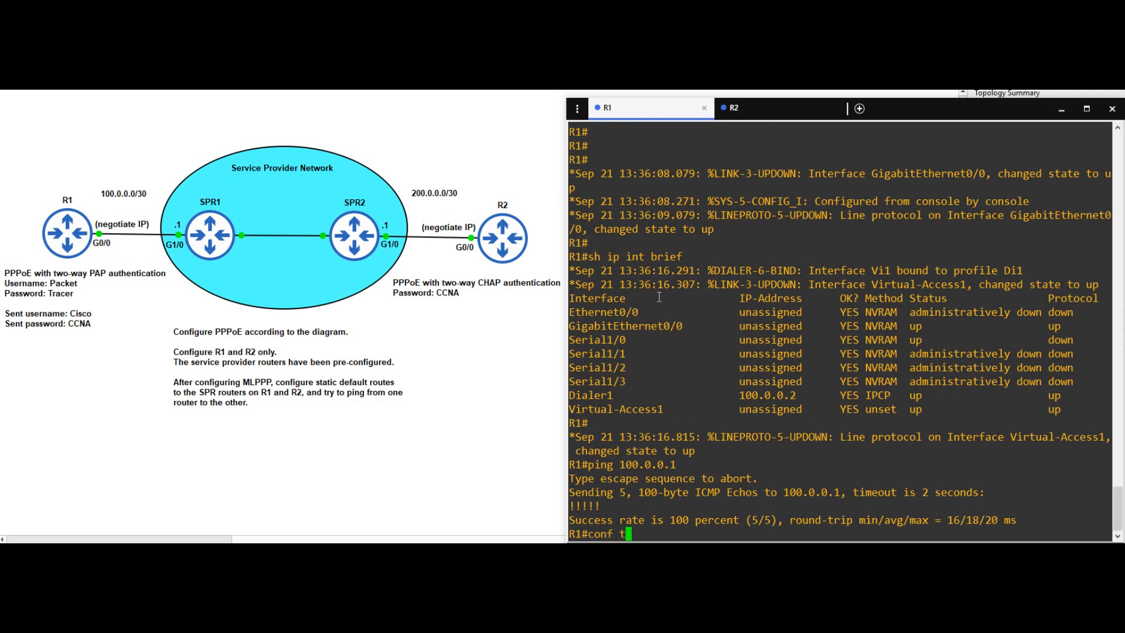
{"action": "type", "text": "ip route"}
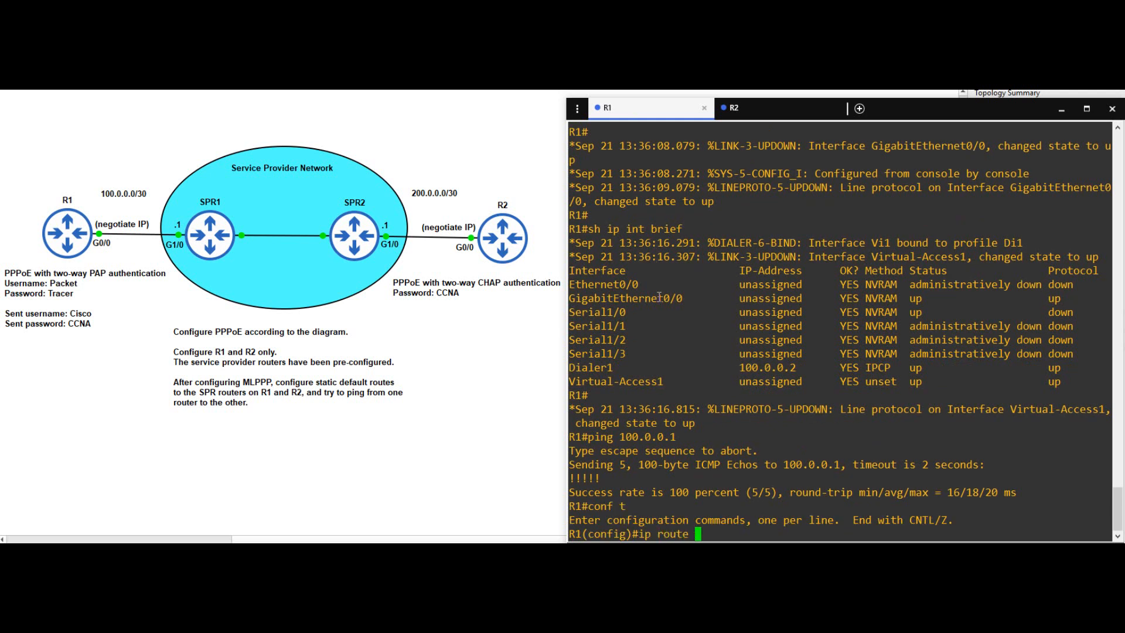
{"action": "type", "text": "0.0.0.0"}
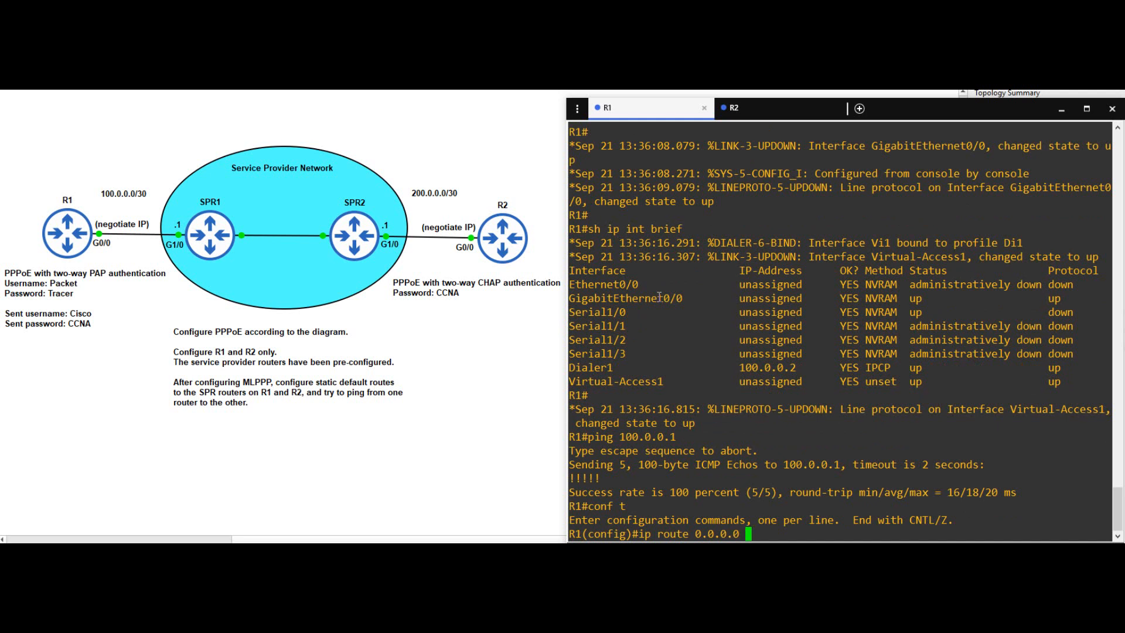
{"action": "type", "text": "0.0.0.0"}
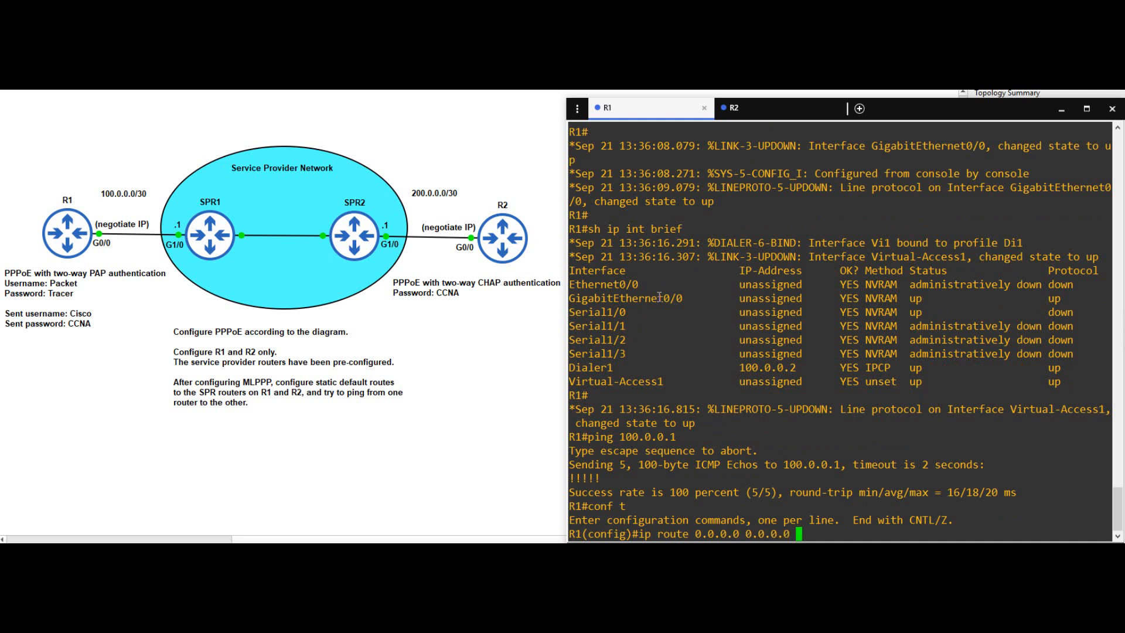
{"action": "type", "text": "100.0.0.1"}
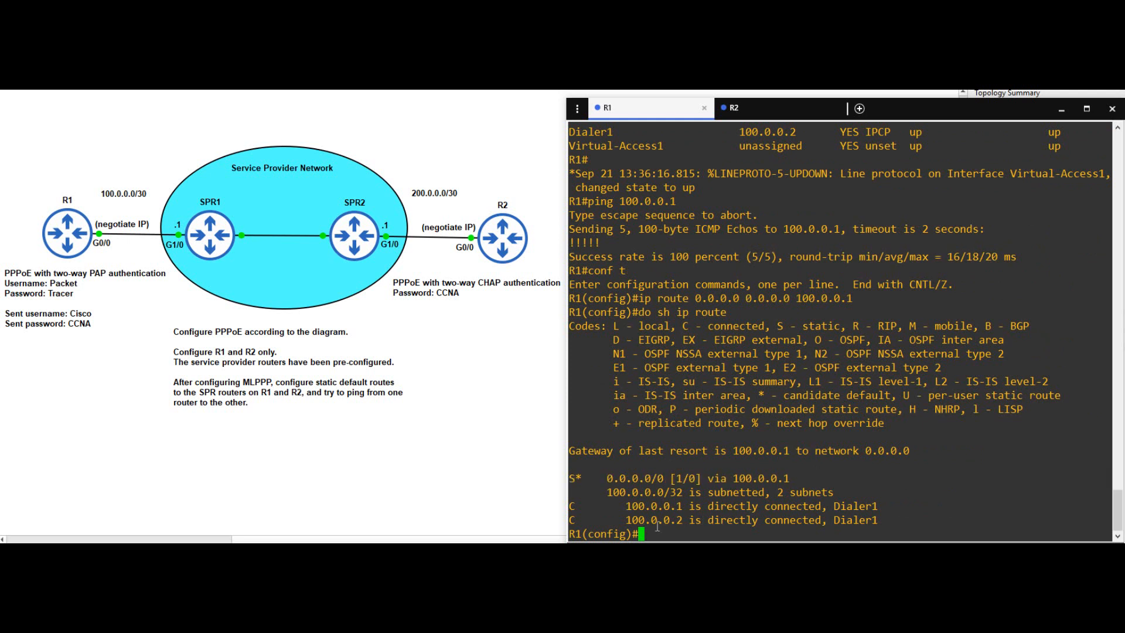
{"action": "type", "text": "do pi"}
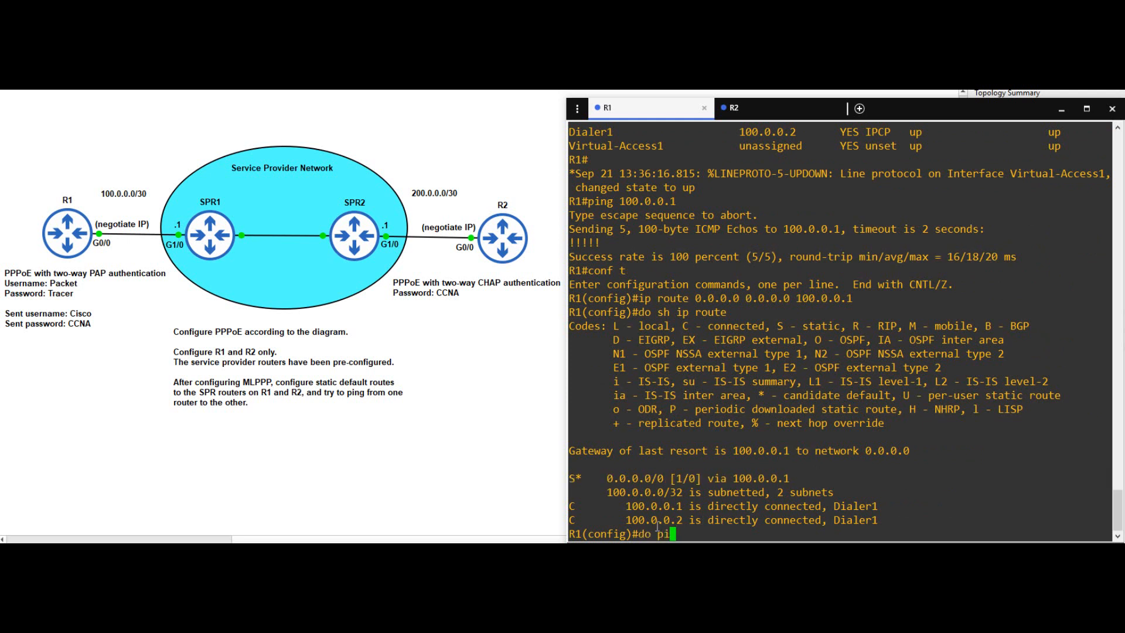
{"action": "type", "text": "ng 200.0.0.2"}
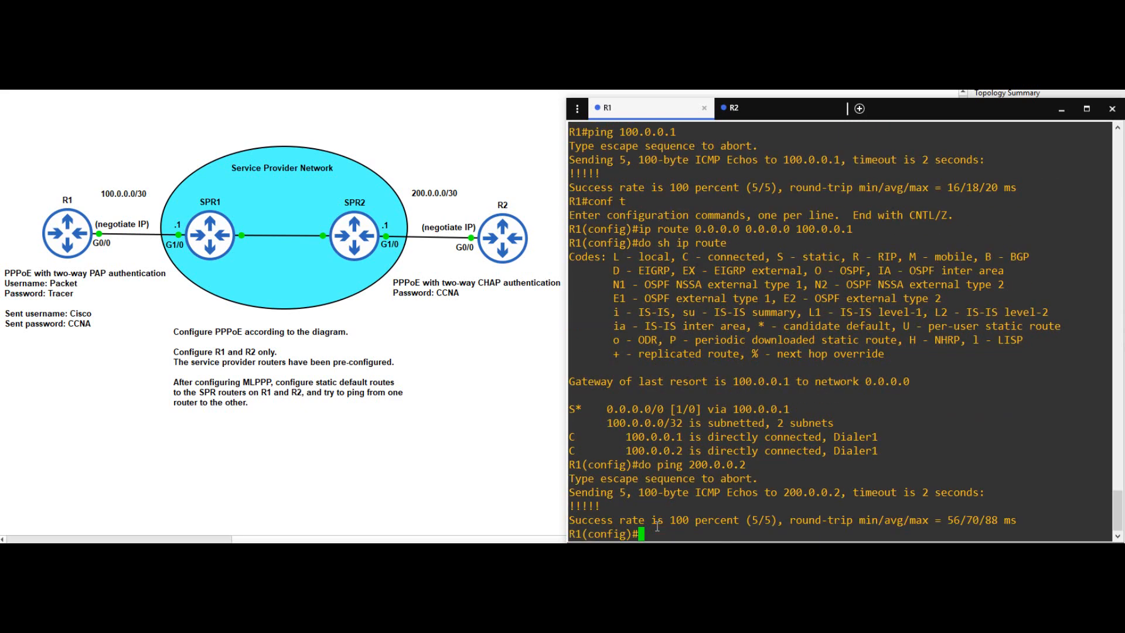
{"action": "mouse_move", "coordinate": [447, 371]}
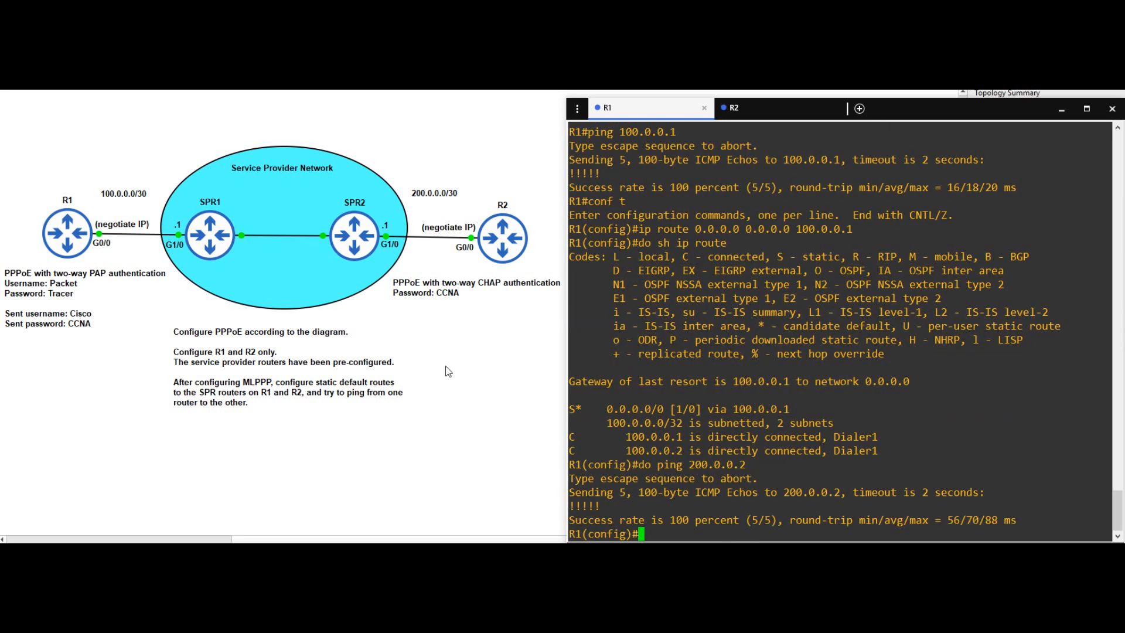